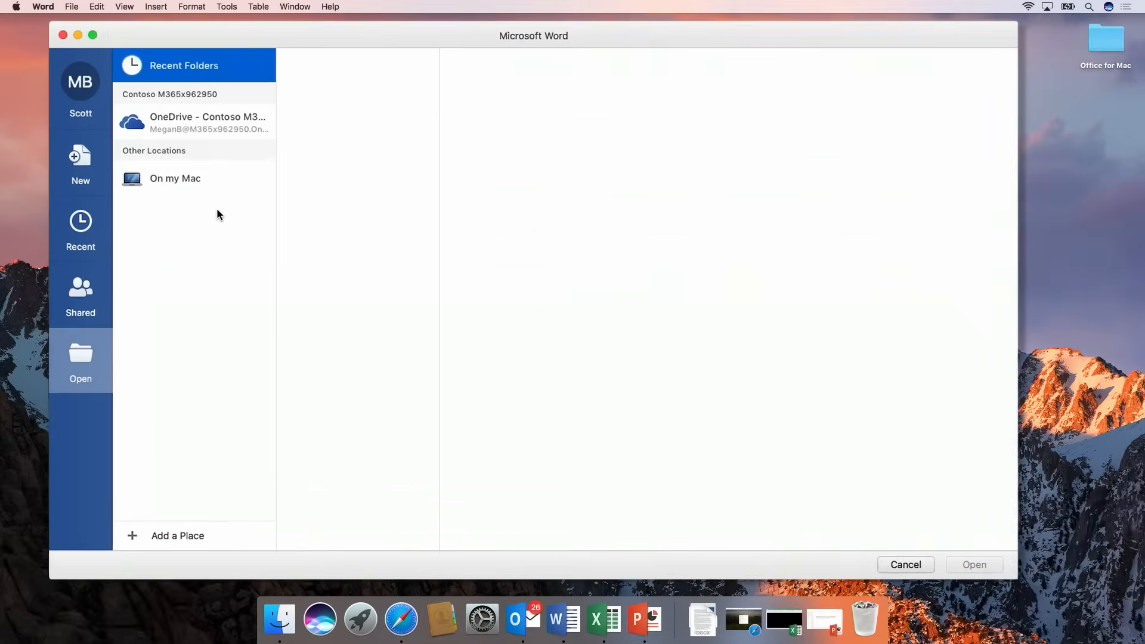
- Browse documents shared with me, then list recently opened documents
{"action": "left_click", "coordinate": [80, 296]}
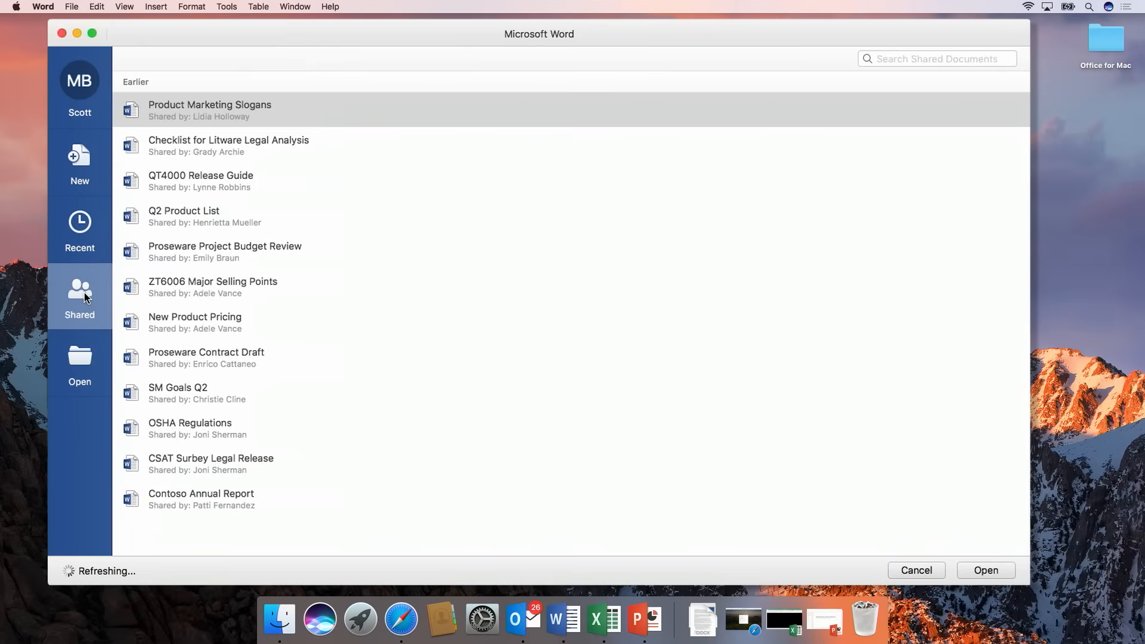
{"action": "mouse_move", "coordinate": [313, 313]}
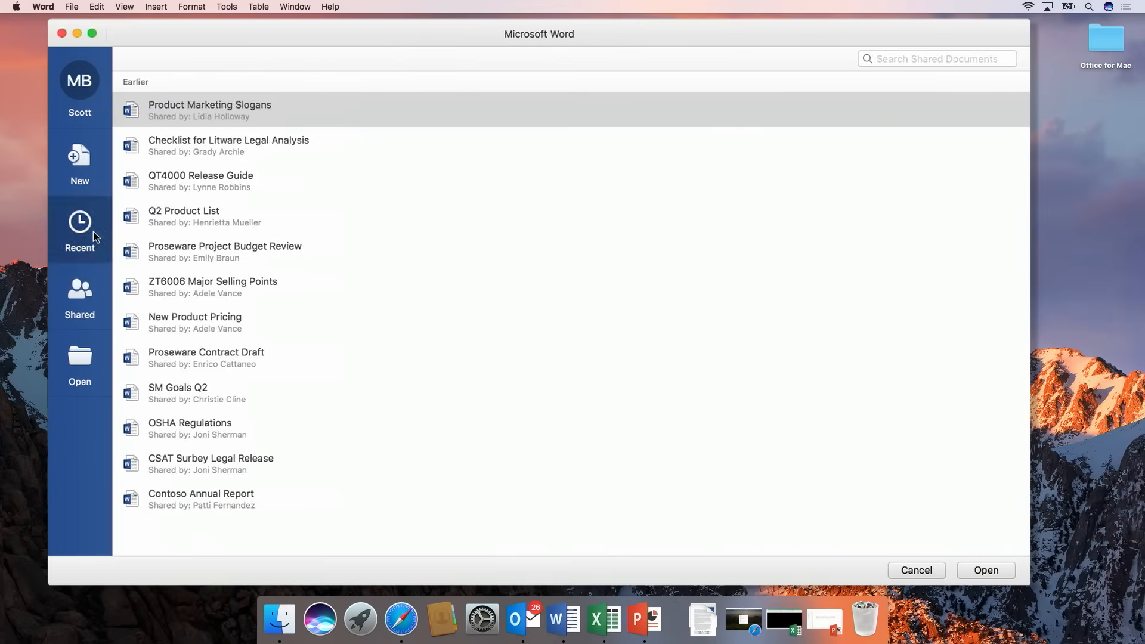
{"action": "left_click", "coordinate": [78, 226]}
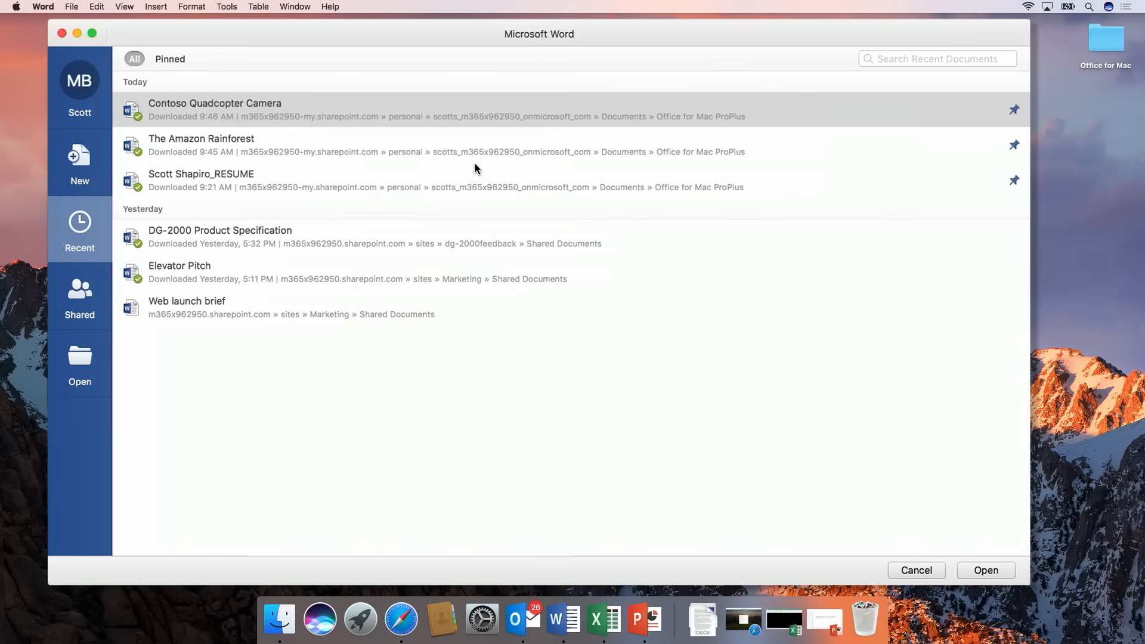
{"action": "mouse_move", "coordinate": [460, 117]}
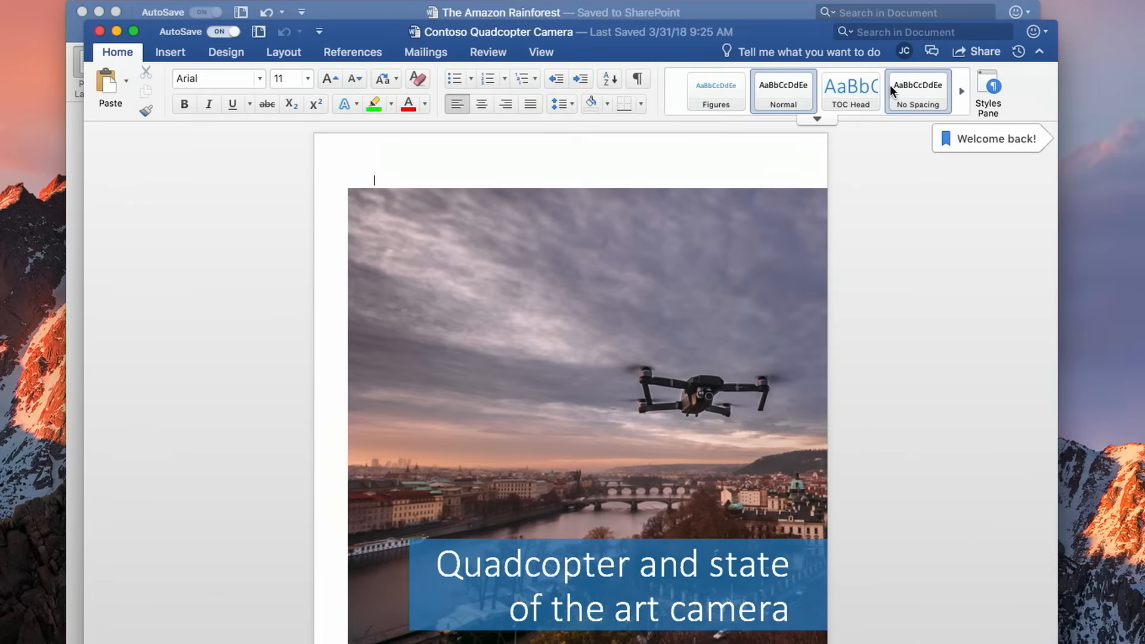
{"action": "mouse_move", "coordinate": [918, 91]}
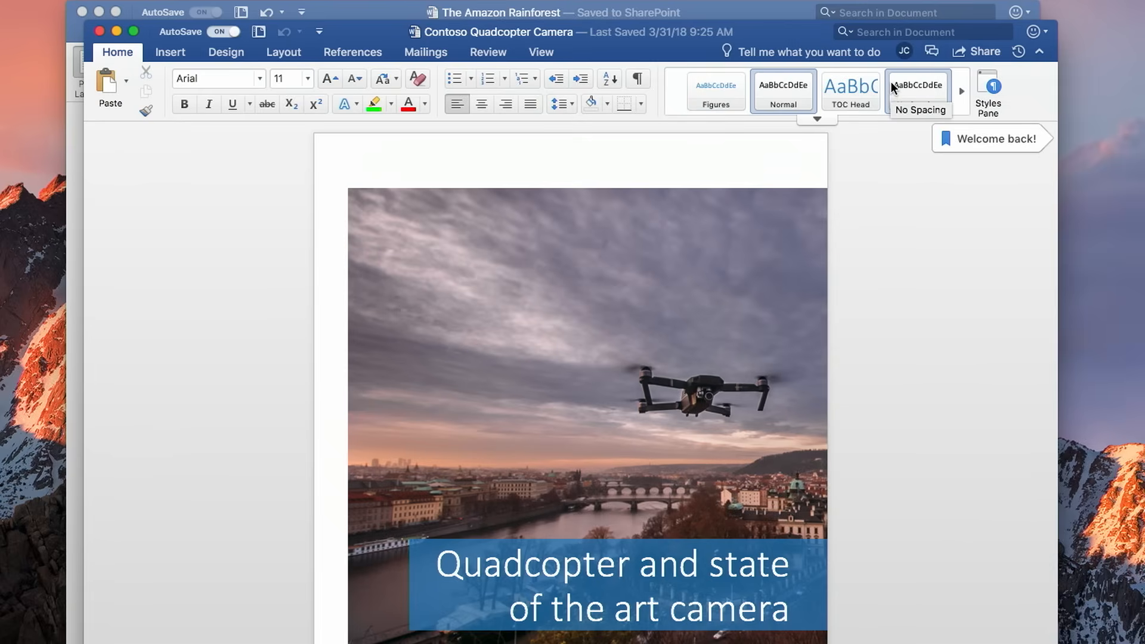
- Check who else is editing while the co-author types 'priorities.' and 'That's why par'
{"action": "left_click", "coordinate": [903, 52]}
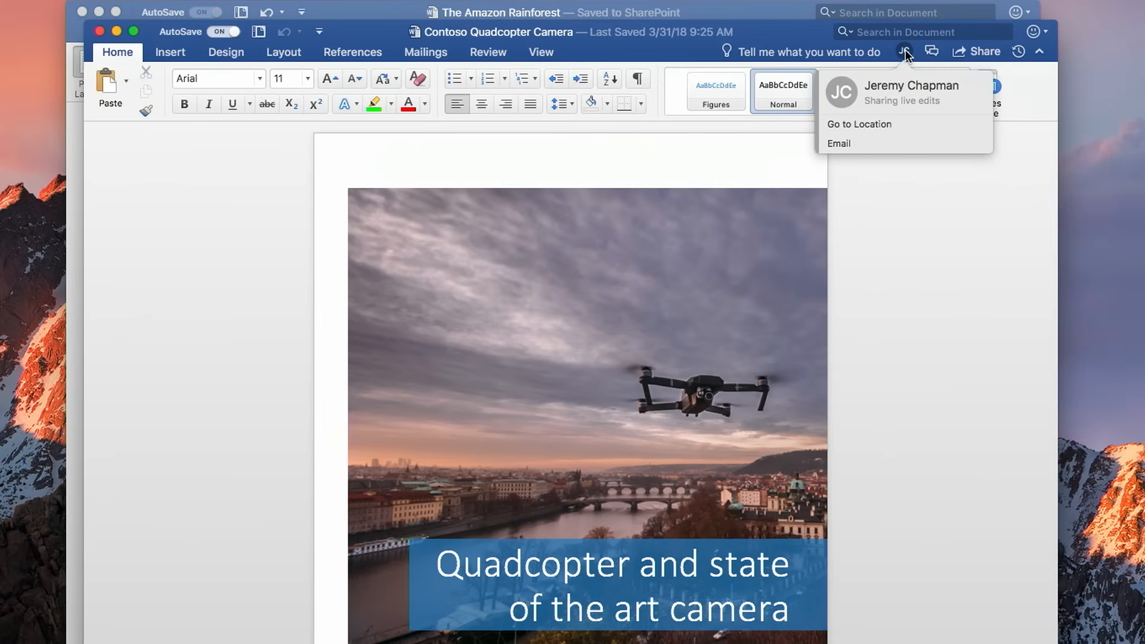
{"action": "mouse_move", "coordinate": [871, 125]}
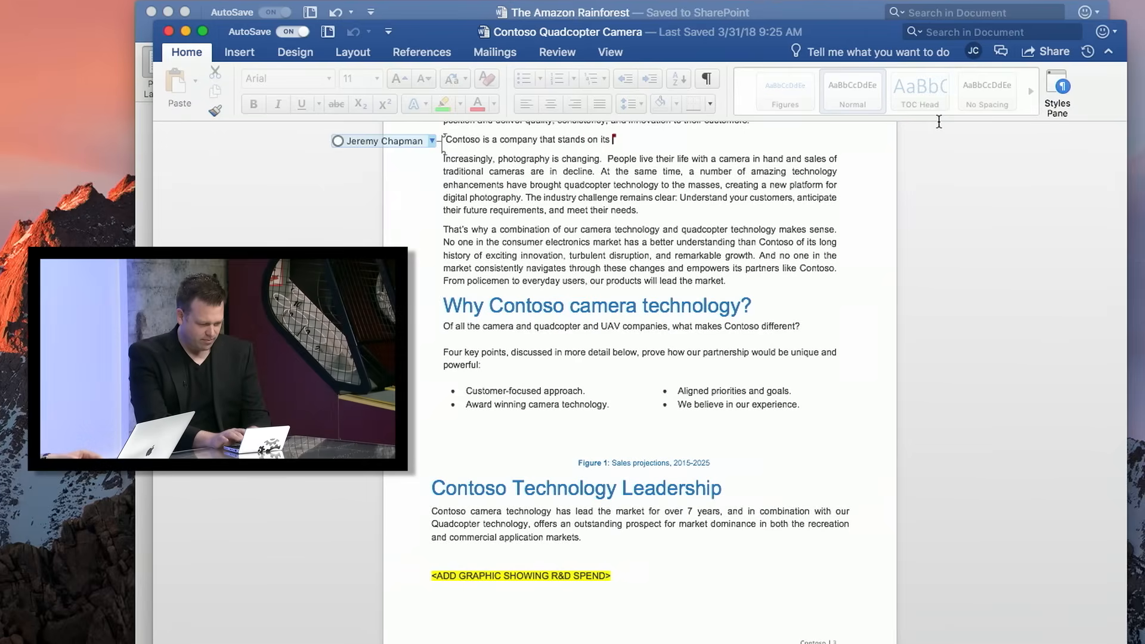
{"action": "type", "text": "priorities."}
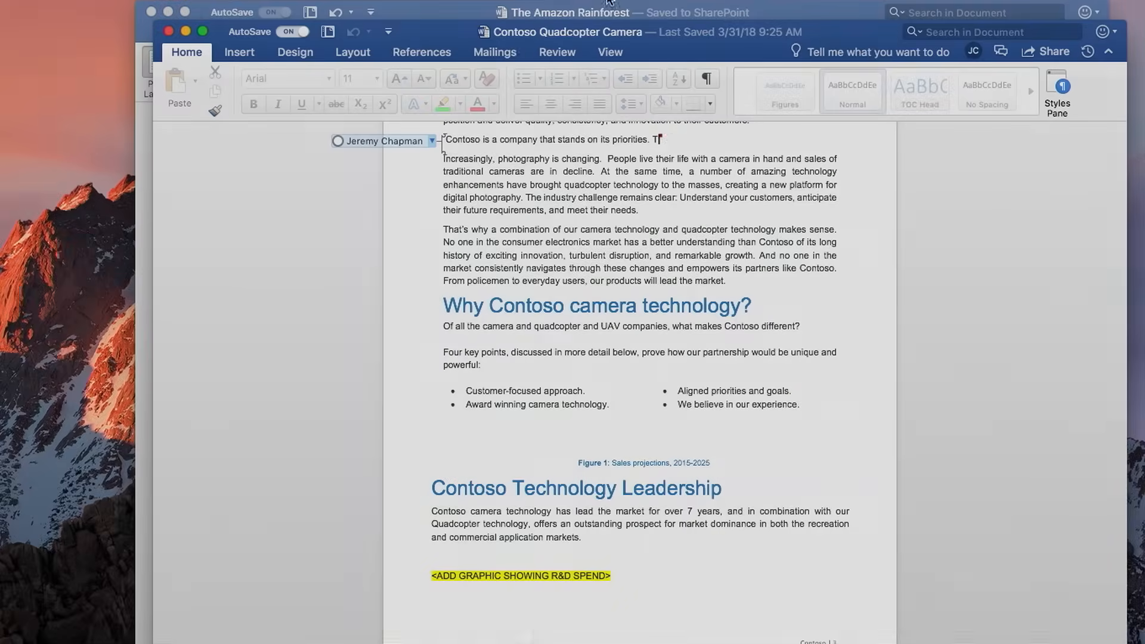
{"action": "type", "text": "That's why par"}
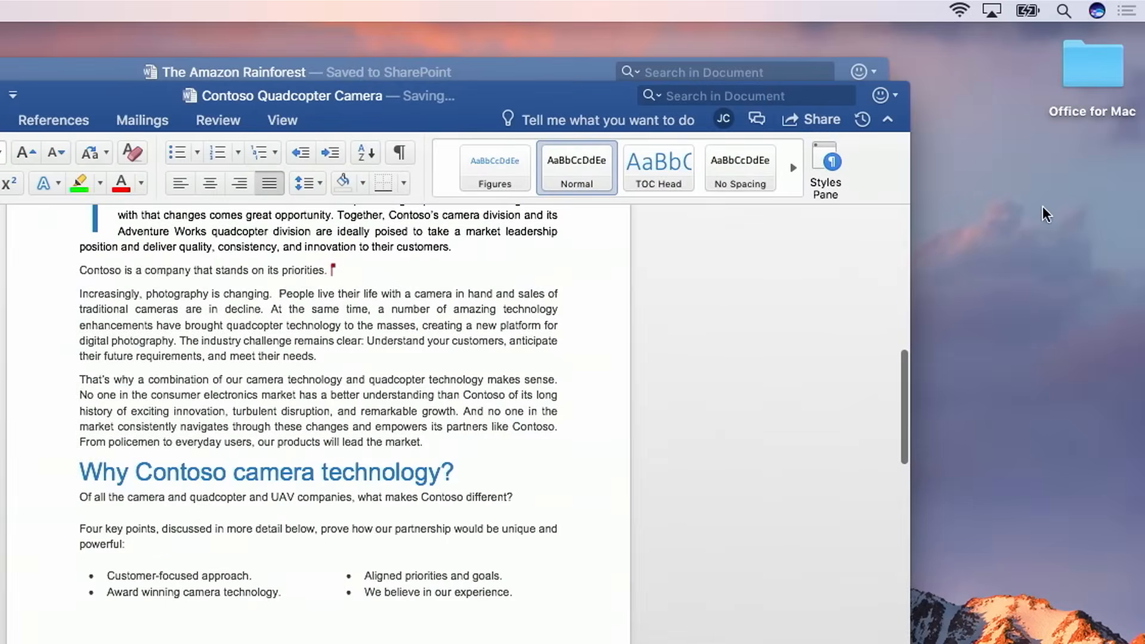
{"action": "left_click", "coordinate": [861, 119]}
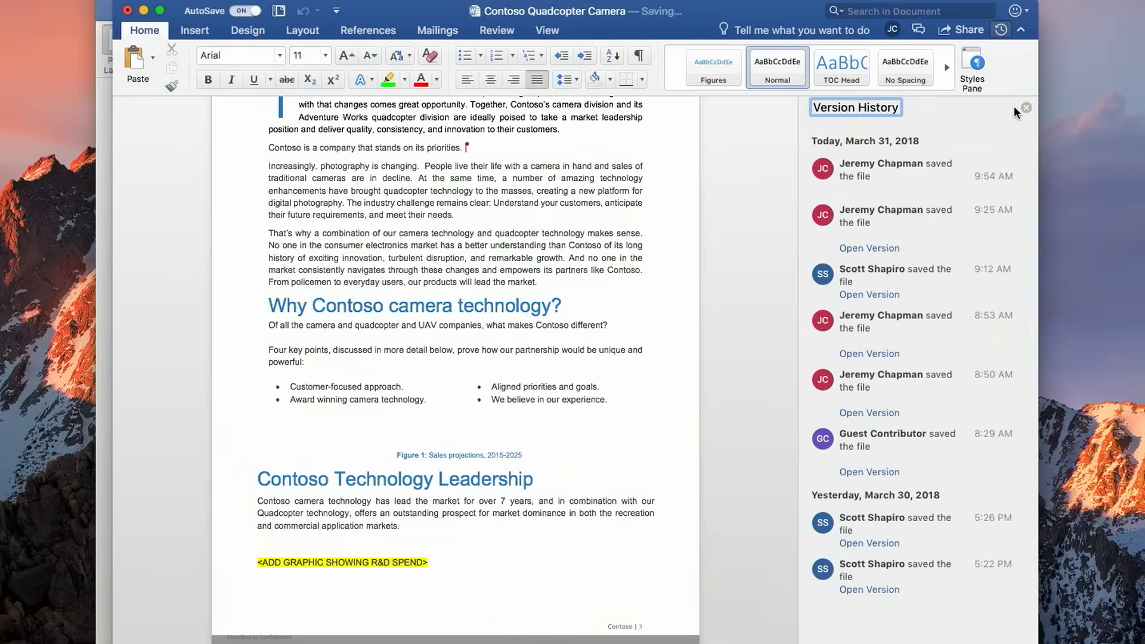
{"action": "left_click", "coordinate": [1025, 107]}
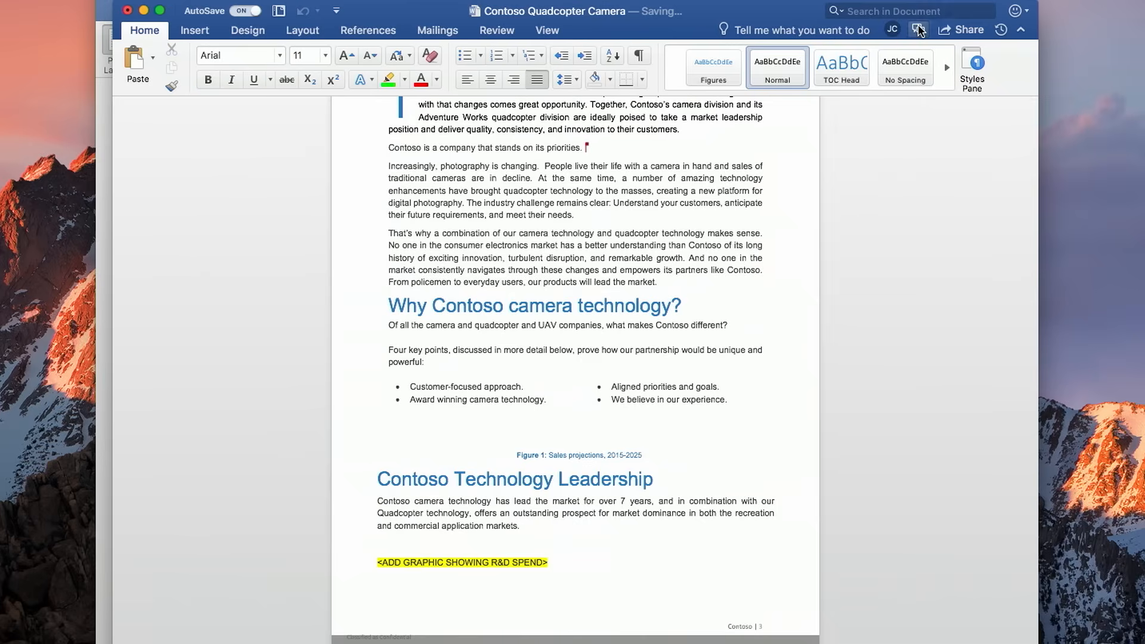
- Start a chat with the co-author and write 'Hey Jerem'
{"action": "left_click", "coordinate": [919, 30]}
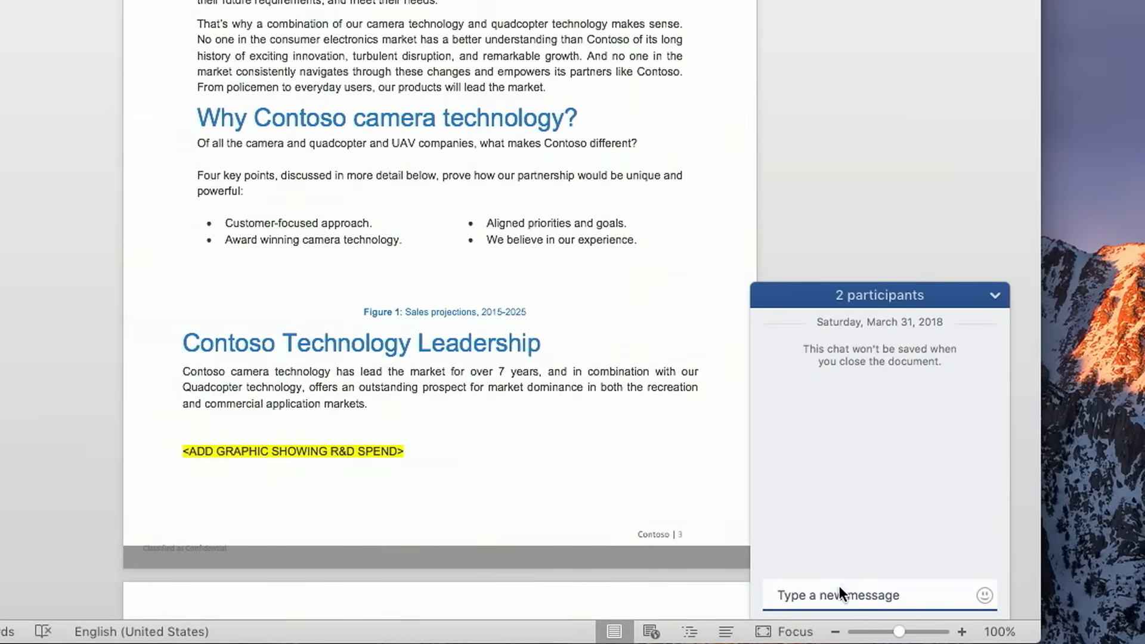
{"action": "type", "text": "Hey Jerem"}
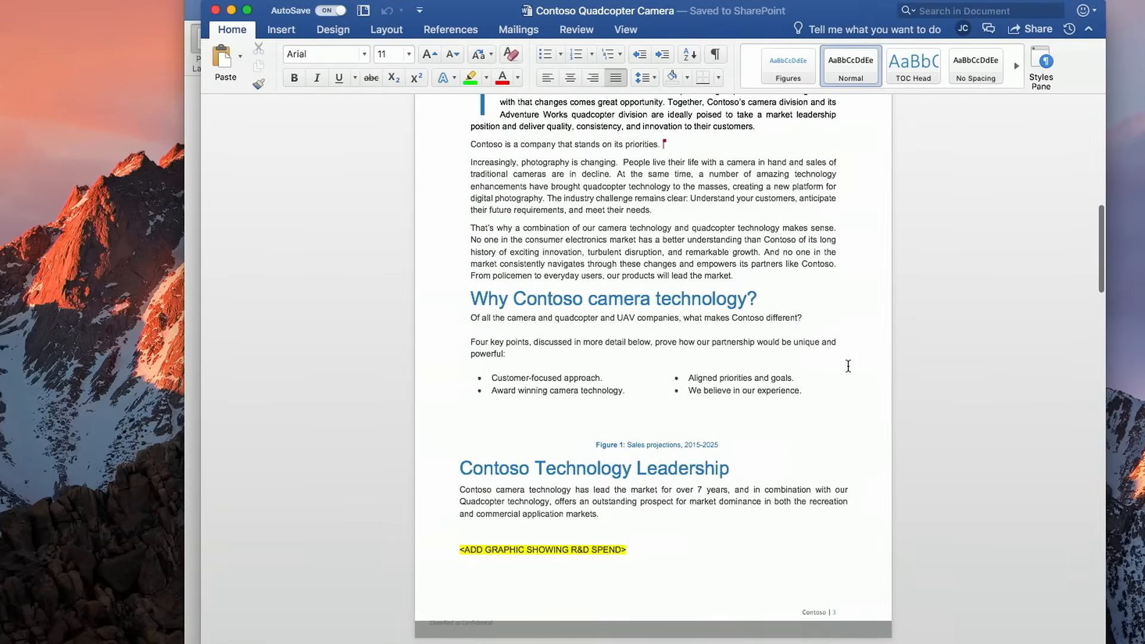
- Translate the selected sentence into German via Review's Translate Selection
{"action": "left_click", "coordinate": [576, 28]}
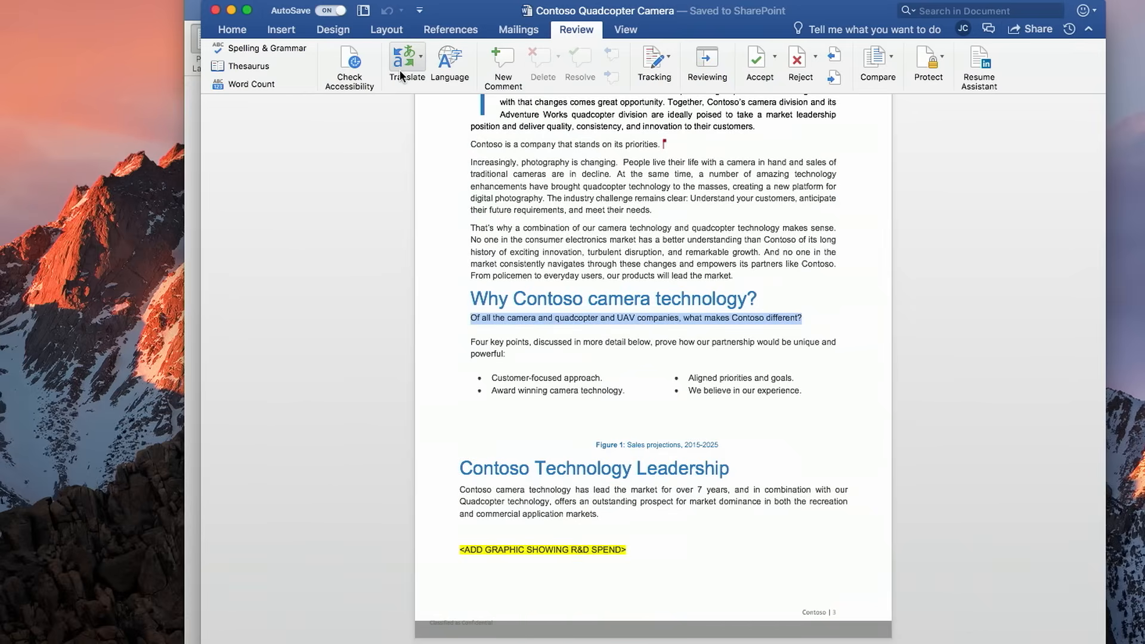
{"action": "left_click", "coordinate": [406, 64]}
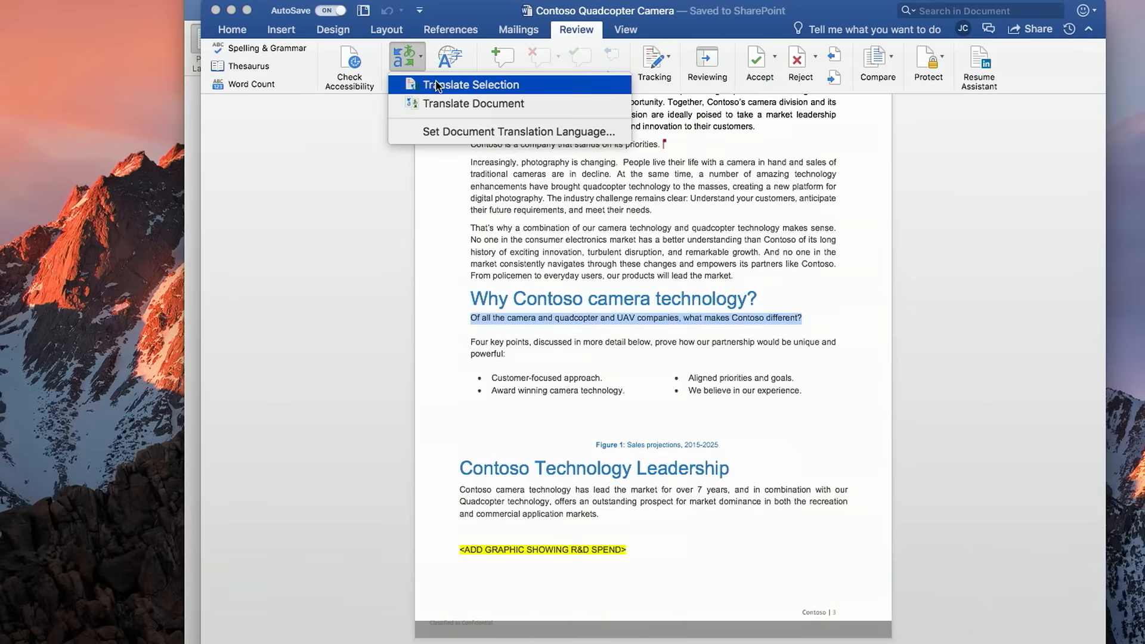
{"action": "left_click", "coordinate": [471, 85]}
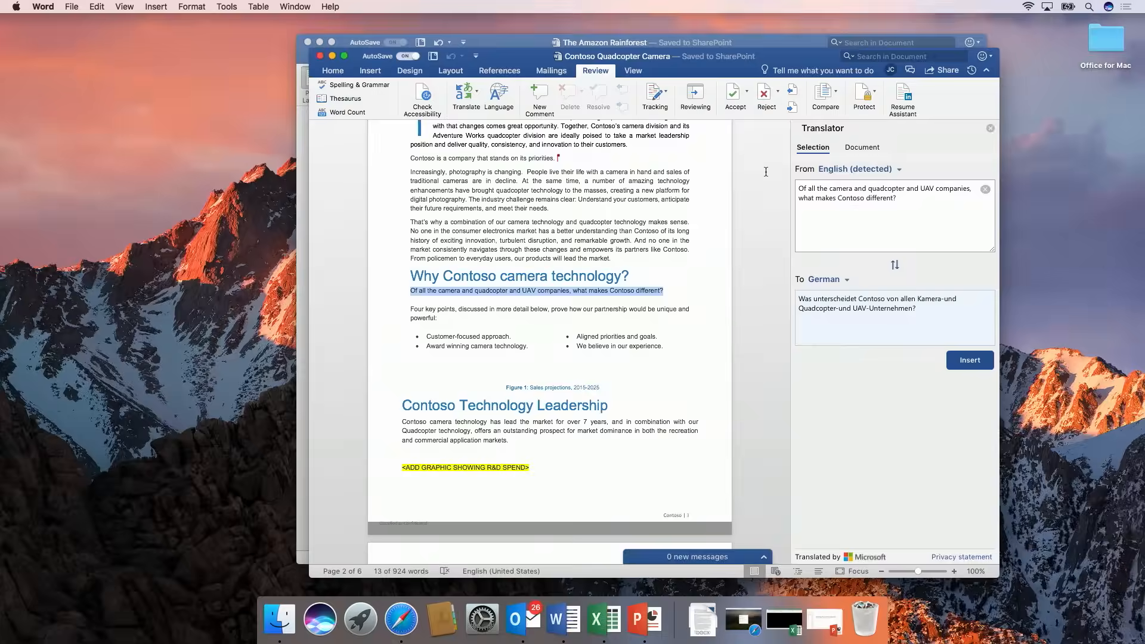
- Create a German-translated copy of the entire document from English
{"action": "left_click", "coordinate": [464, 99]}
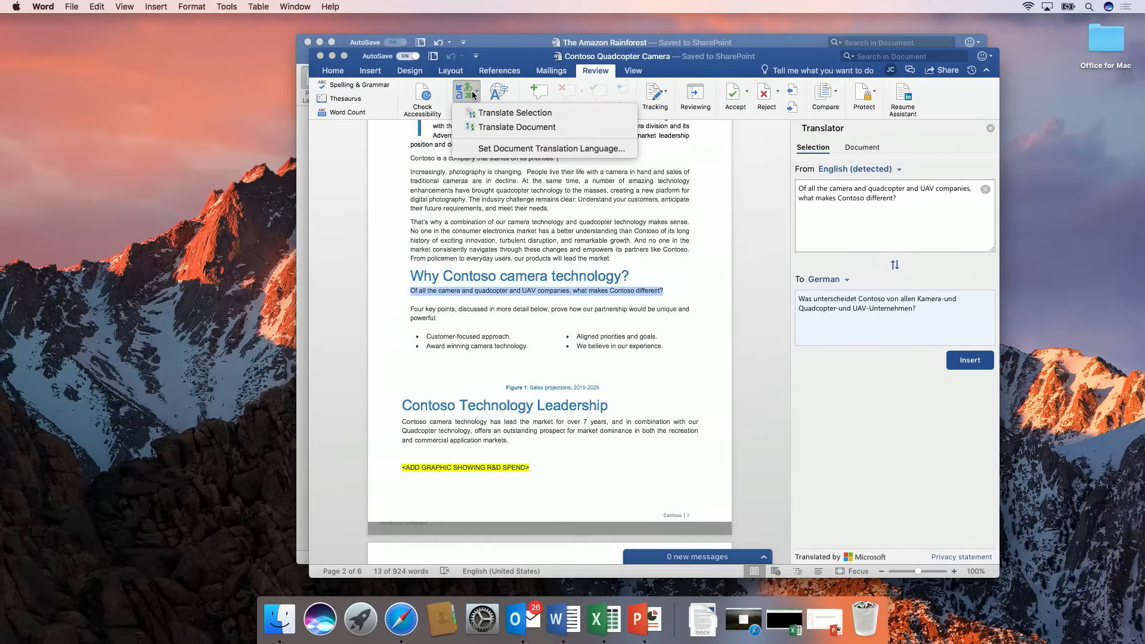
{"action": "left_click", "coordinate": [861, 147]}
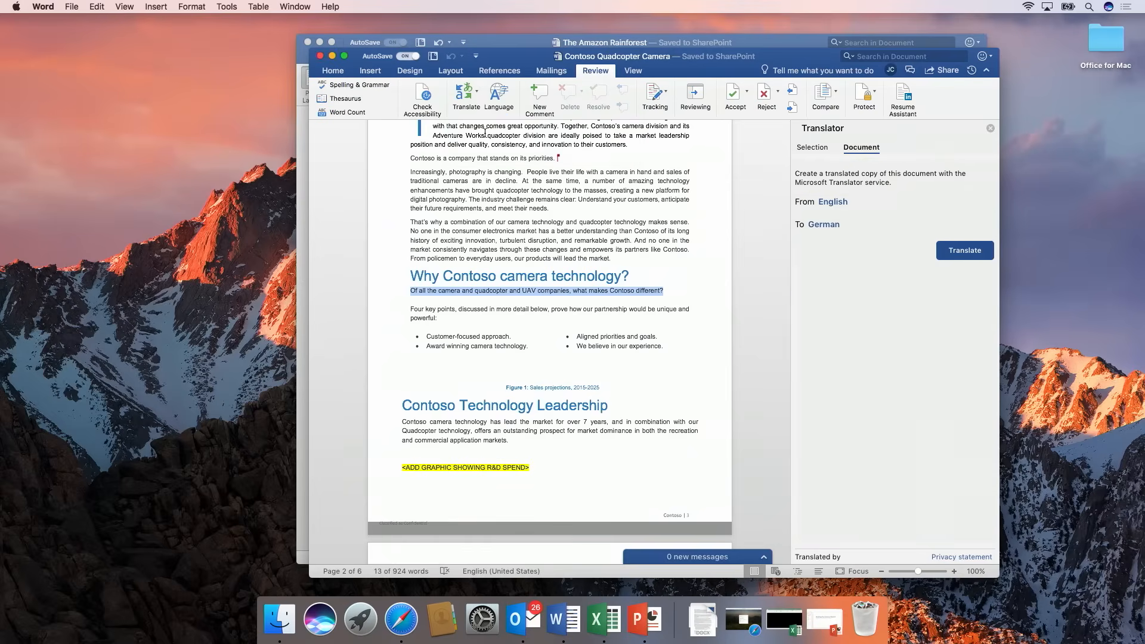
{"action": "left_click", "coordinate": [963, 250]}
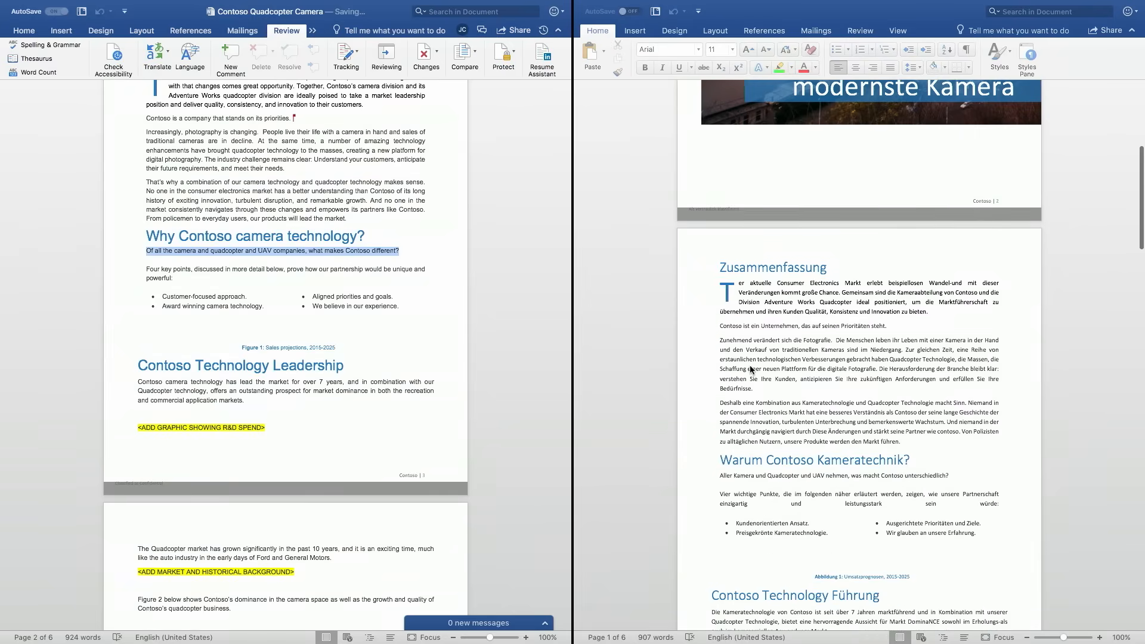
{"action": "scroll", "scroll_direction": "down", "scroll_amount": 3}
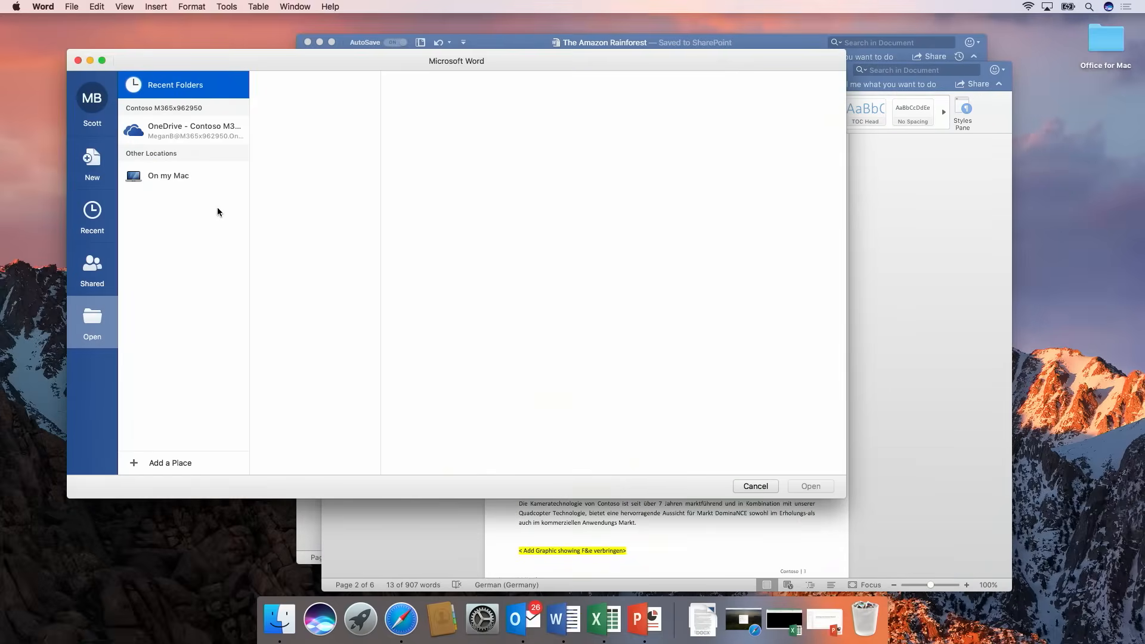
{"action": "left_click", "coordinate": [92, 213]}
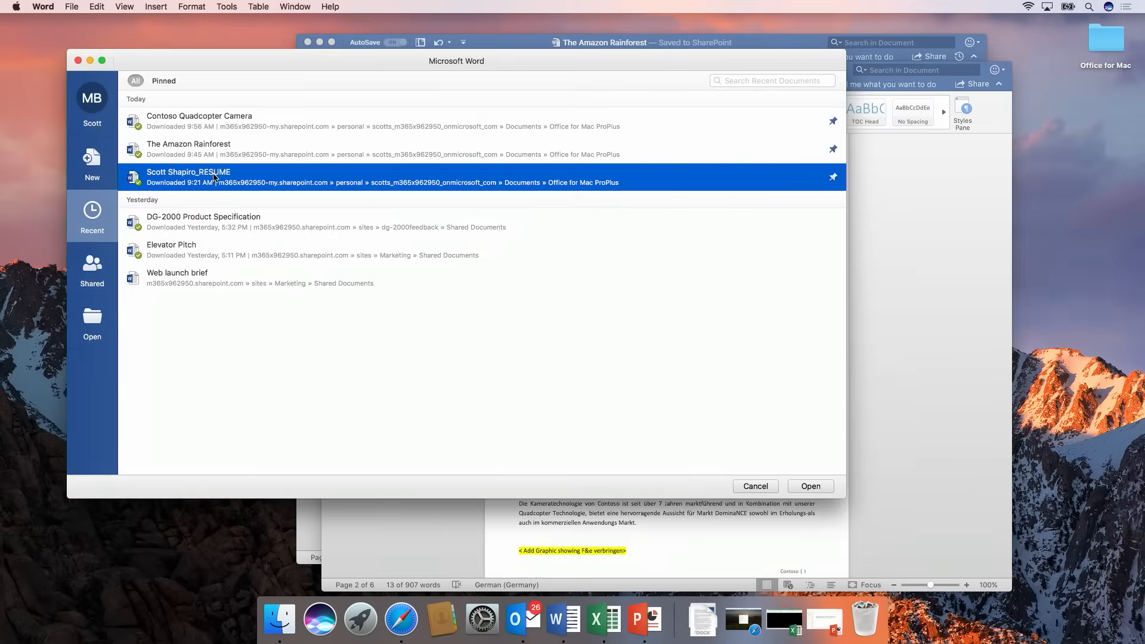
{"action": "left_click", "coordinate": [808, 486]}
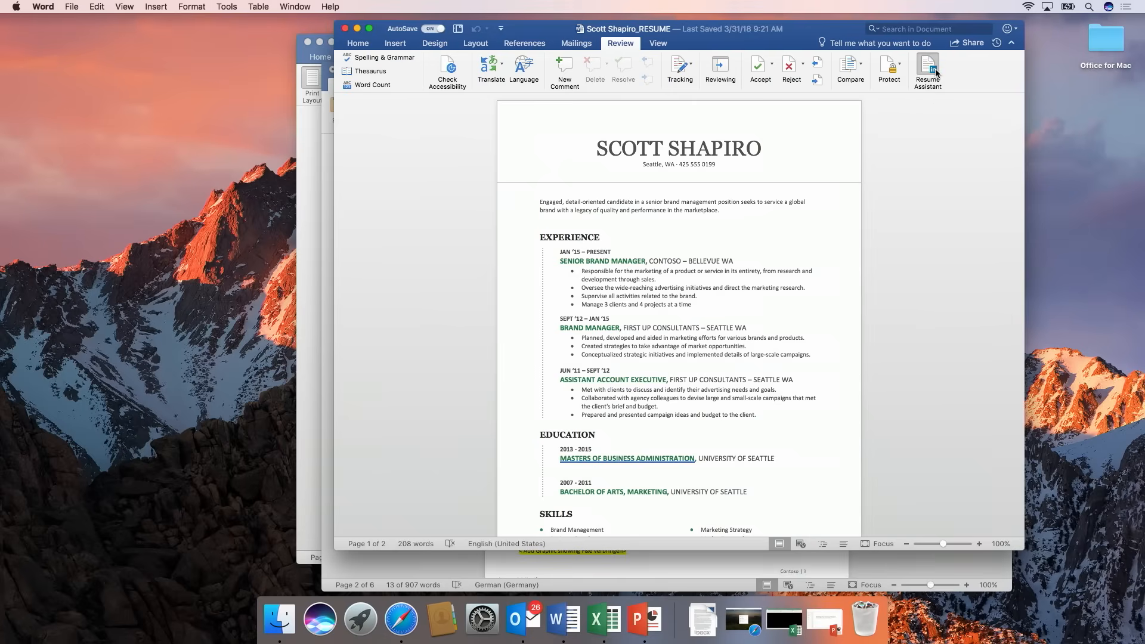
{"action": "left_click", "coordinate": [928, 70]}
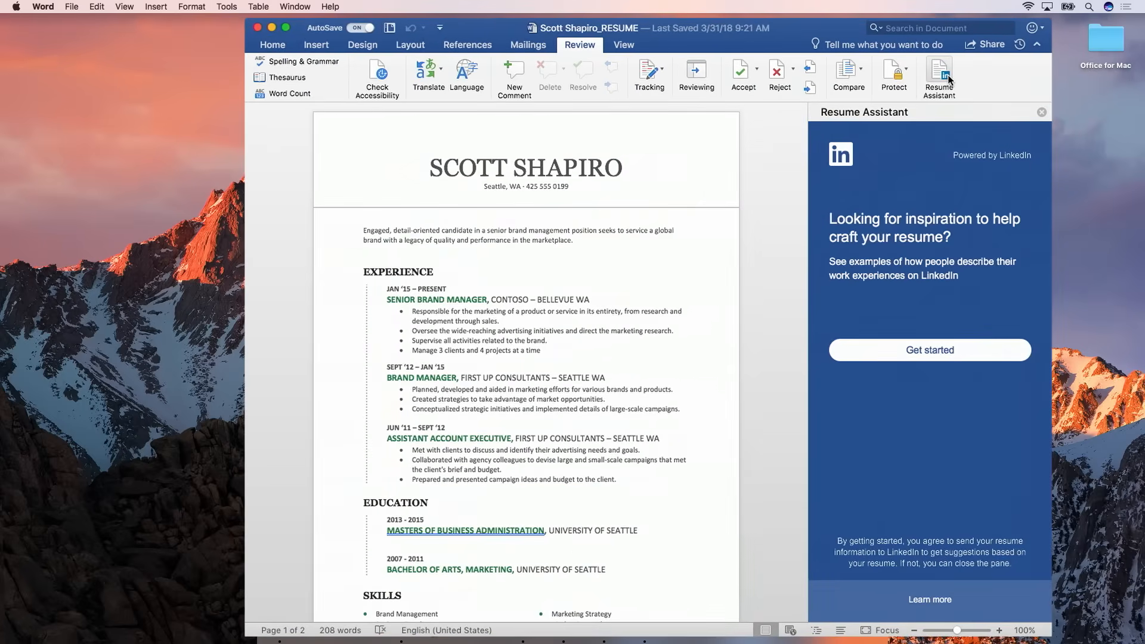
{"action": "mouse_move", "coordinate": [933, 323]}
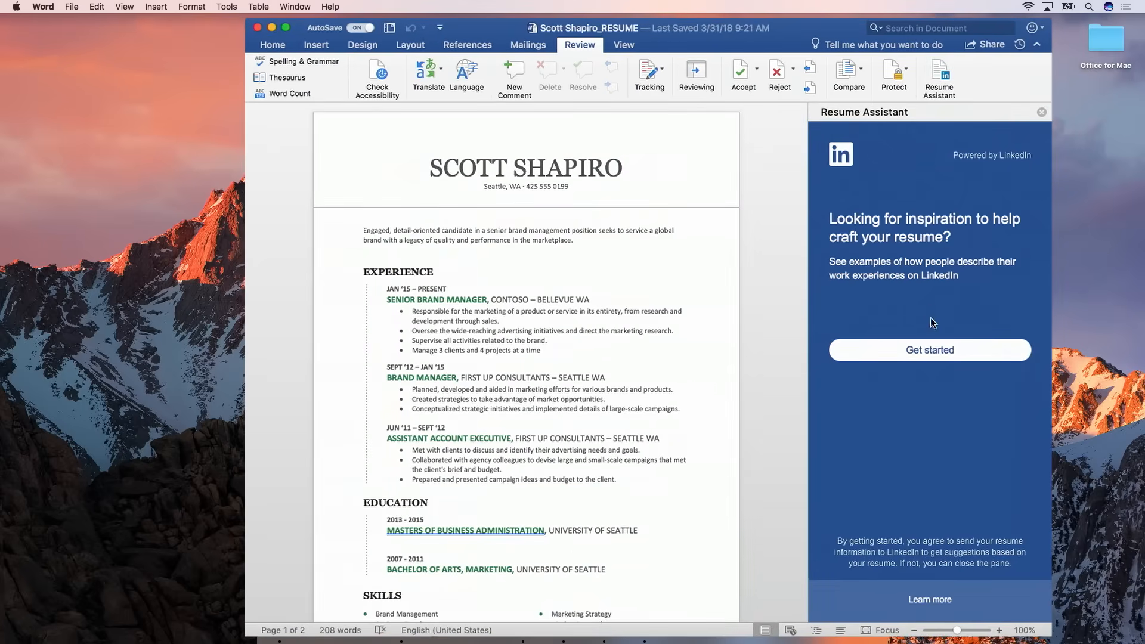
{"action": "left_click", "coordinate": [929, 349]}
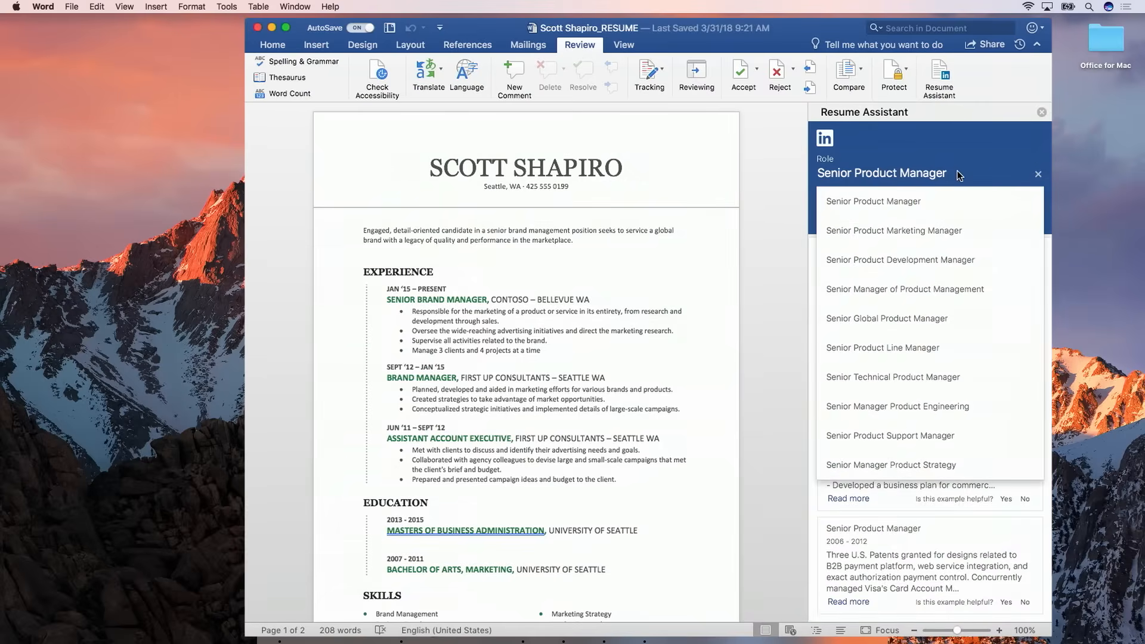
{"action": "mouse_move", "coordinate": [897, 240]}
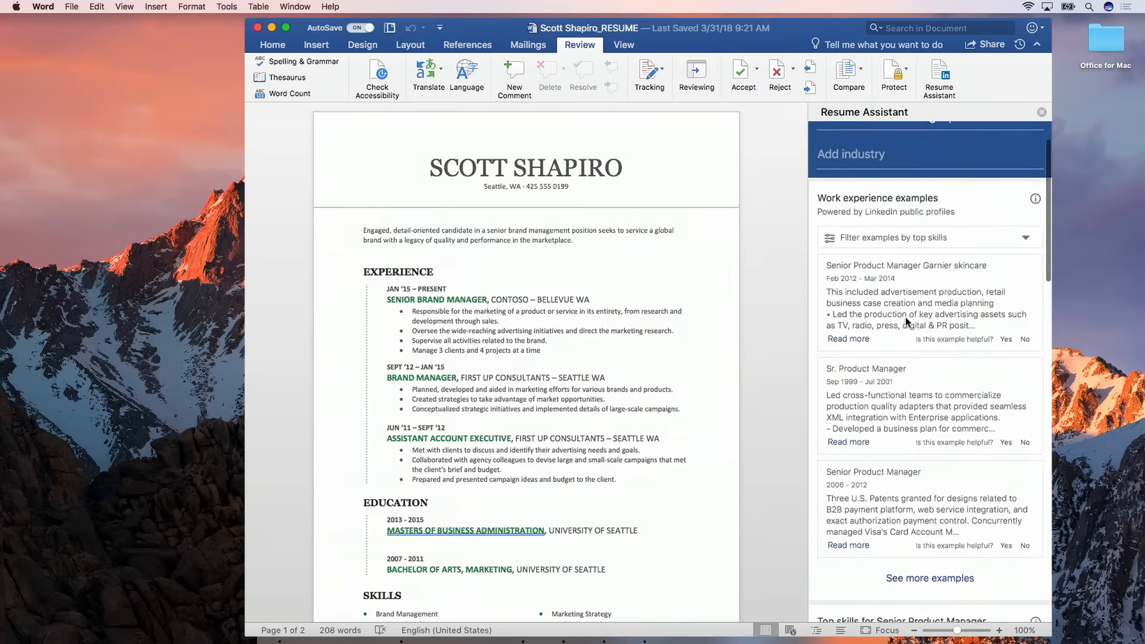
- Filter the Senior Product Manager examples to the Product Development skill
{"action": "scroll", "scroll_direction": "down", "scroll_amount": 3}
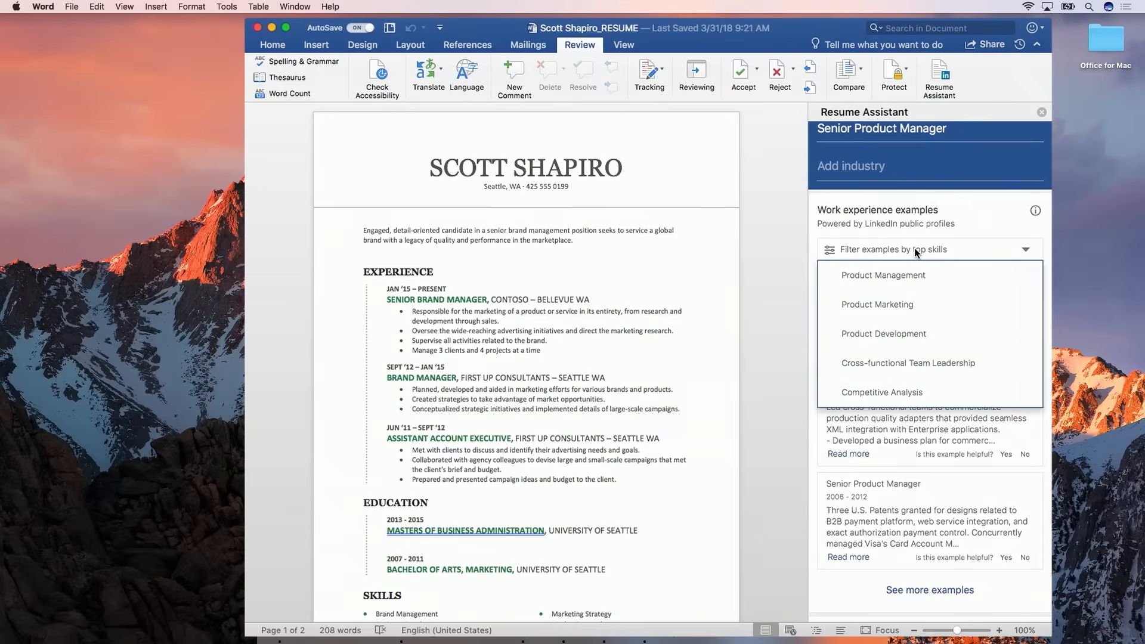
{"action": "mouse_move", "coordinate": [890, 333]}
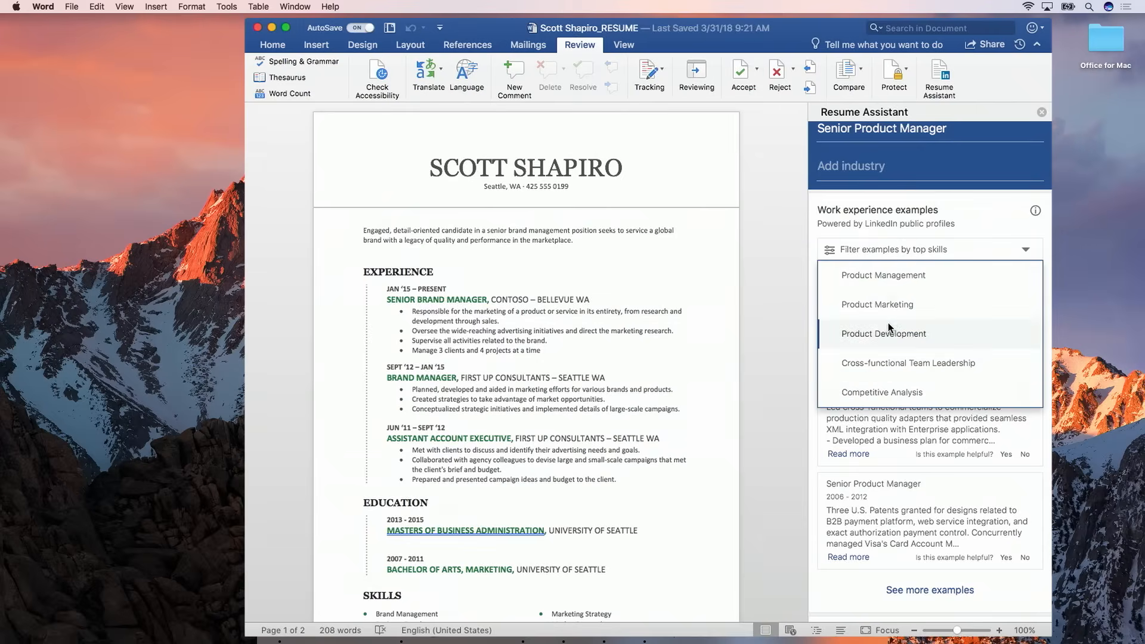
{"action": "left_click", "coordinate": [882, 334]}
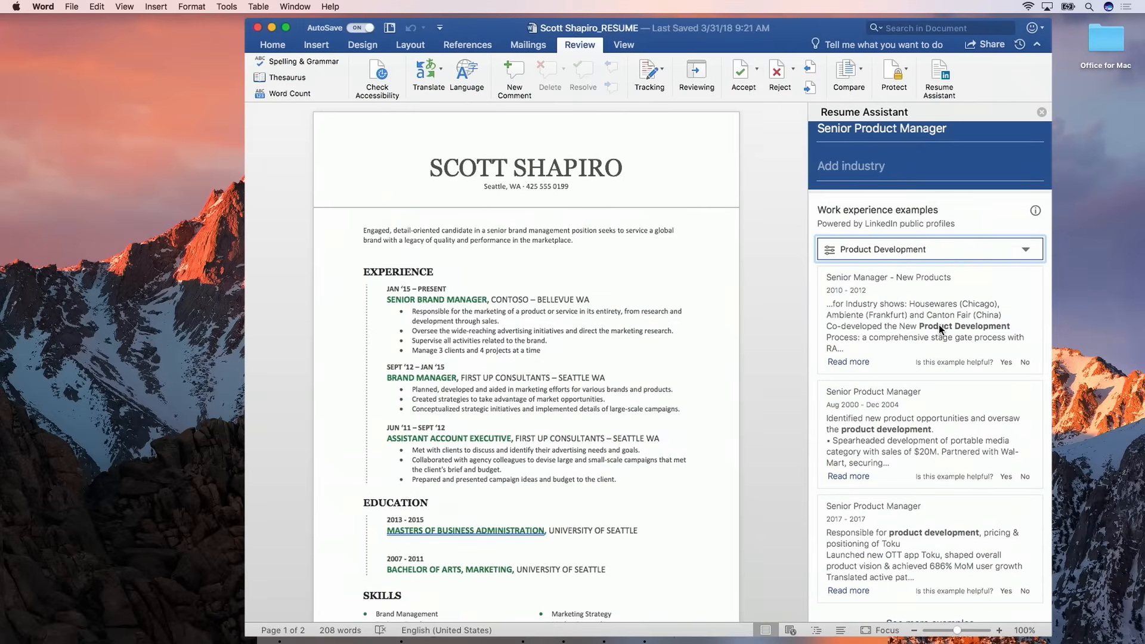
{"action": "mouse_move", "coordinate": [905, 430]}
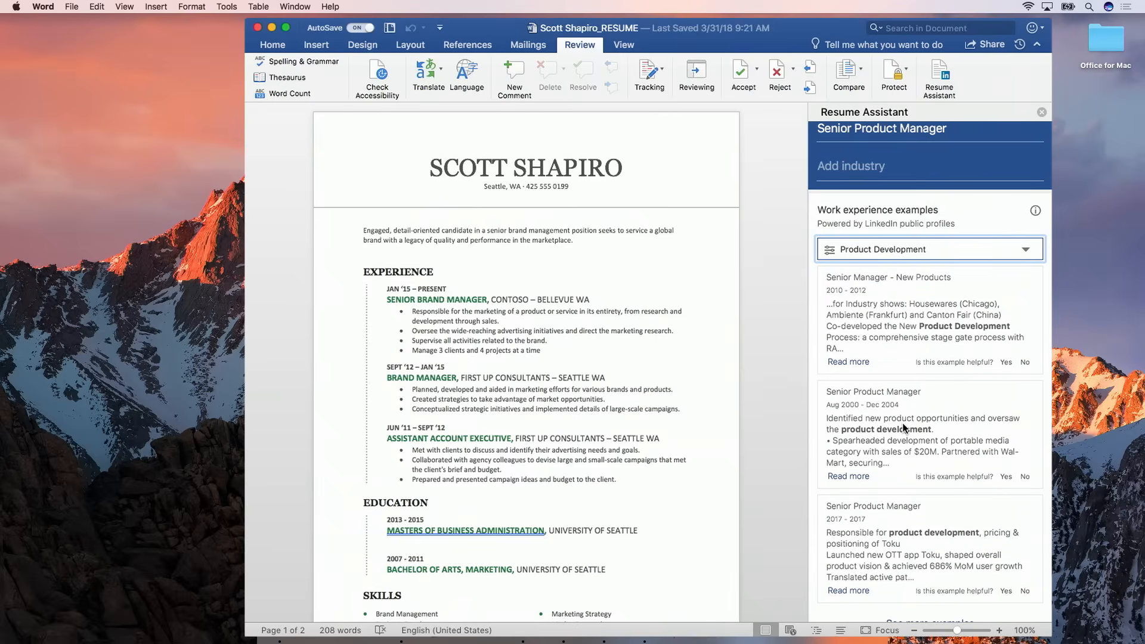
- Set the suggested jobs location to Berlin Area, Germany for Senior Product Manager openings
{"action": "scroll", "scroll_direction": "down", "scroll_amount": 3}
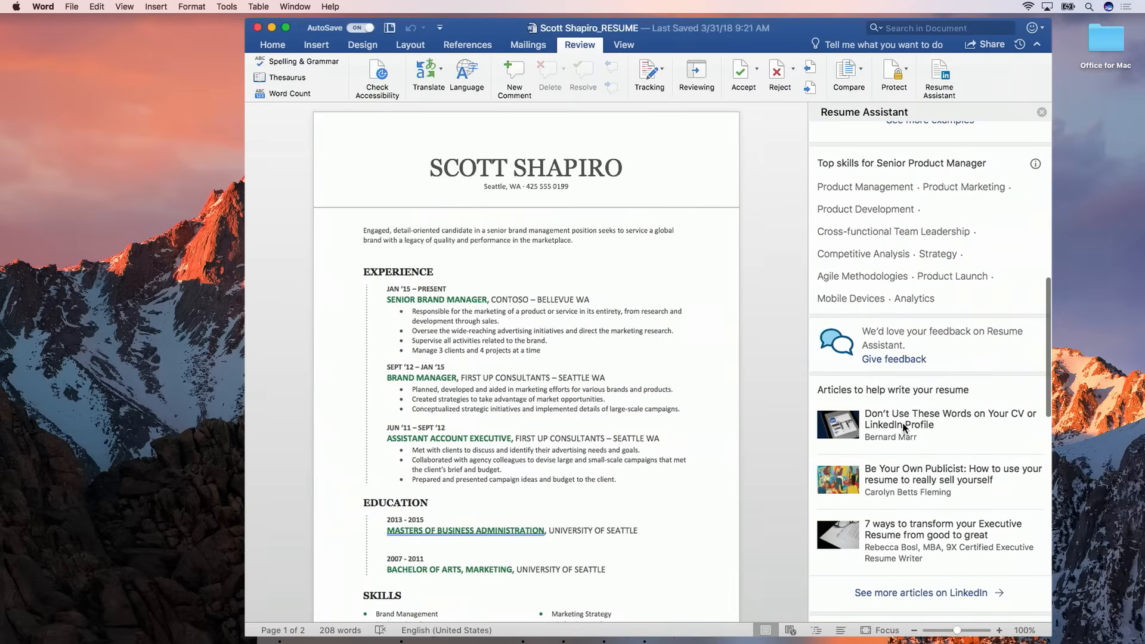
{"action": "scroll", "scroll_direction": "down", "scroll_amount": 3}
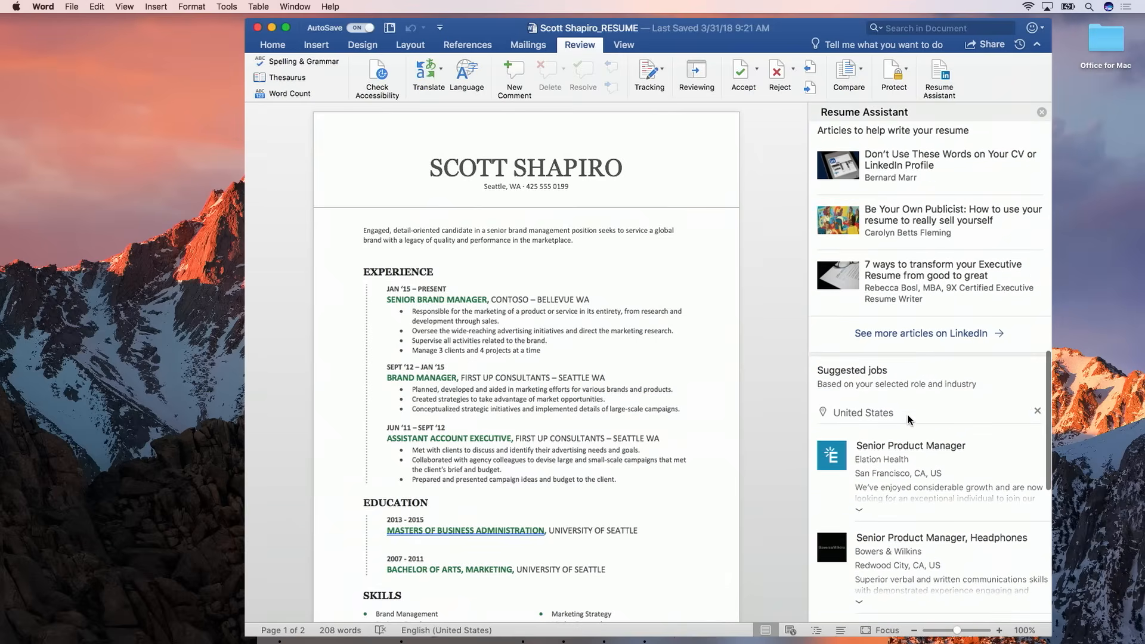
{"action": "left_click", "coordinate": [862, 413]}
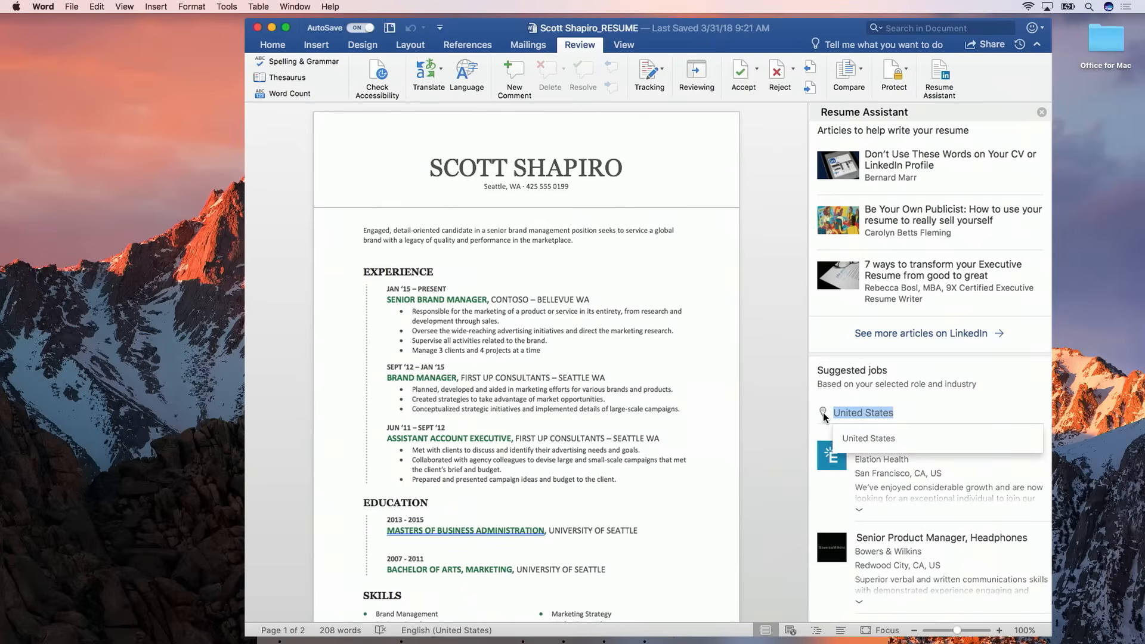
{"action": "type", "text": "Berlin"}
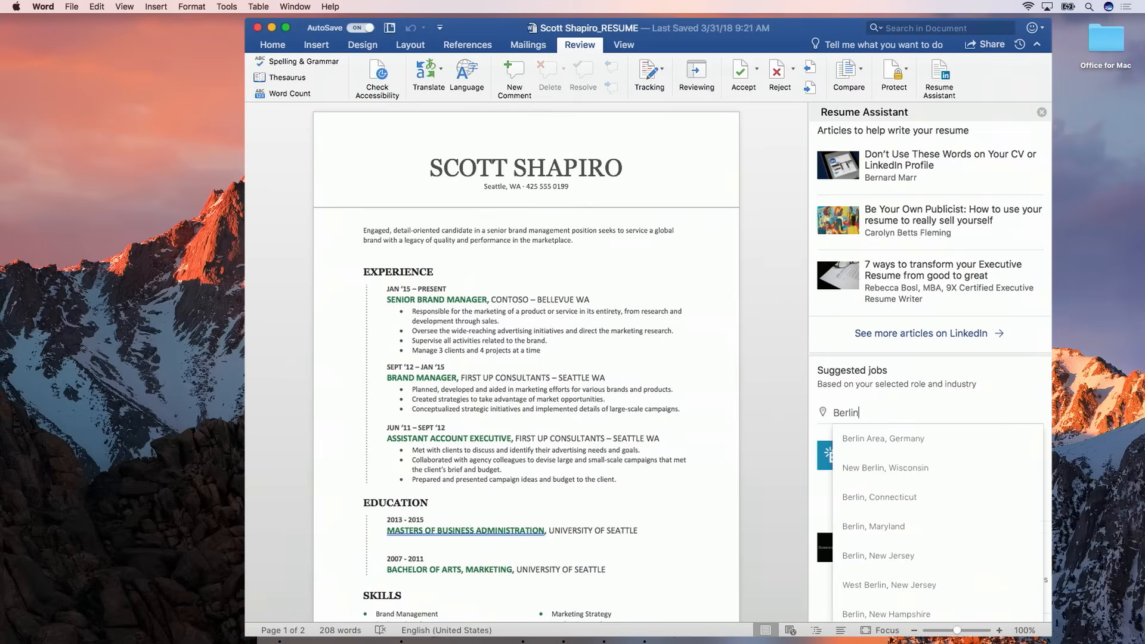
{"action": "left_click", "coordinate": [881, 438]}
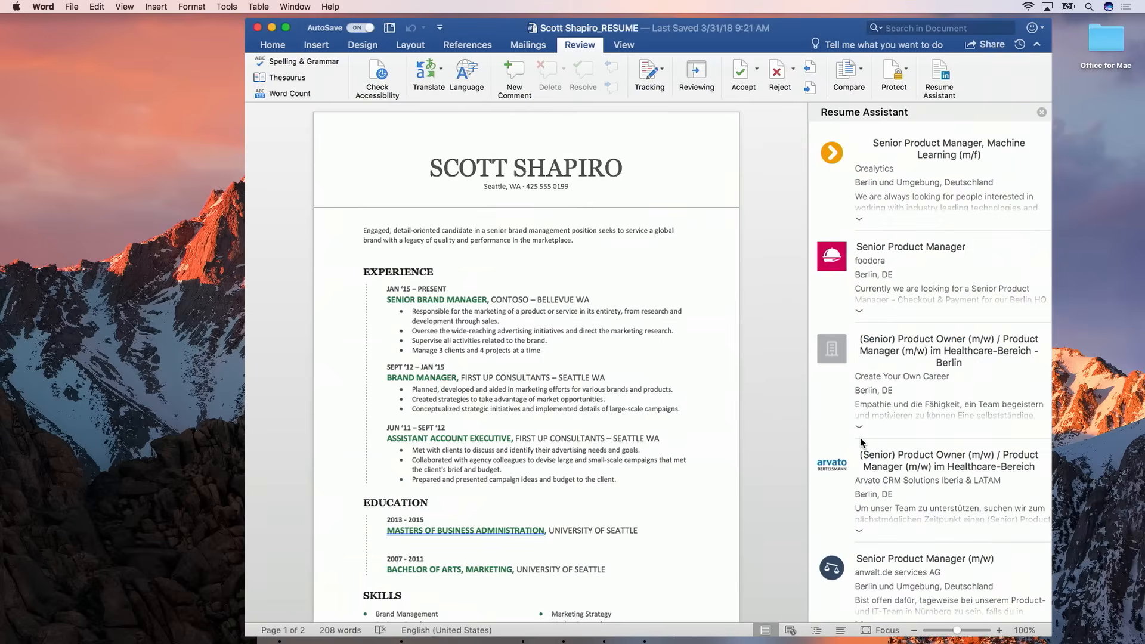
{"action": "mouse_move", "coordinate": [920, 210]}
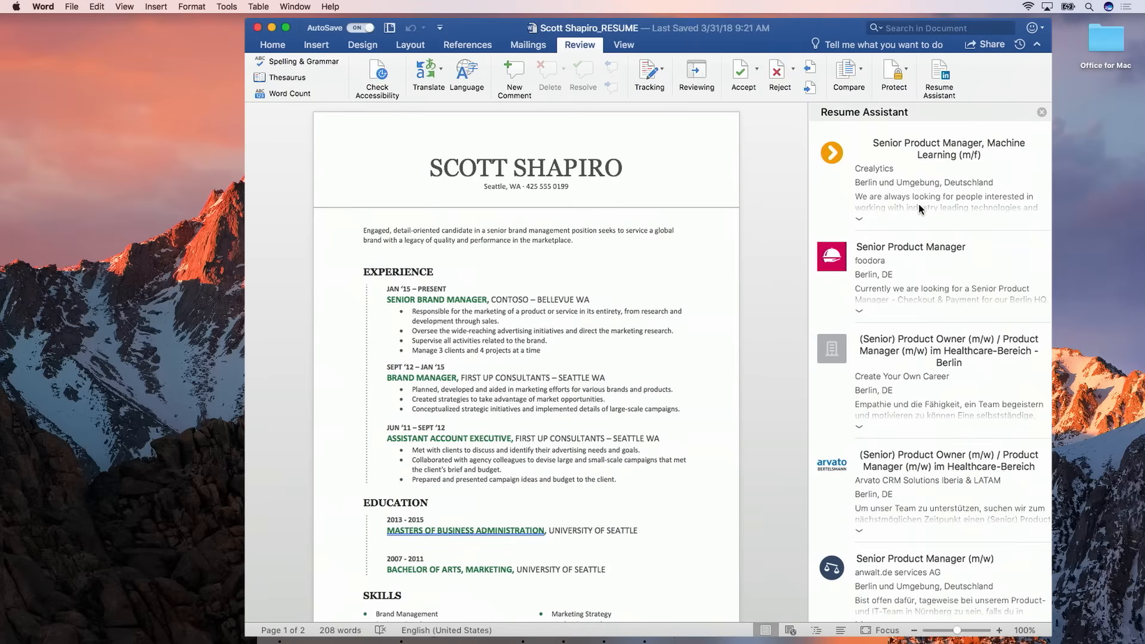
{"action": "scroll", "scroll_direction": "down", "scroll_amount": 3}
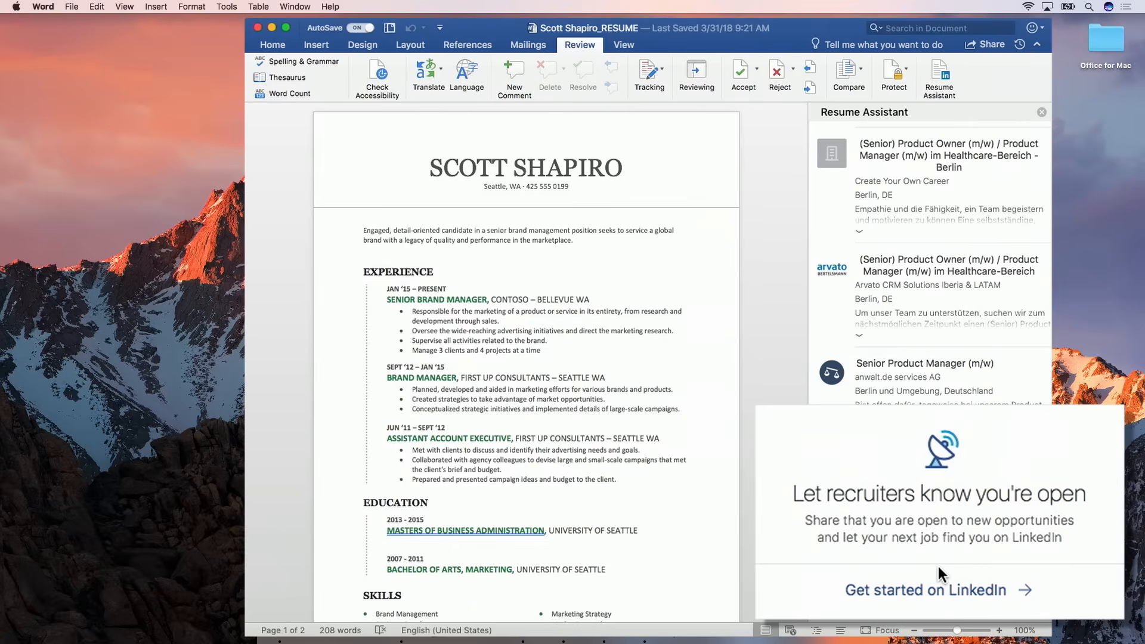
{"action": "mouse_move", "coordinate": [938, 560]}
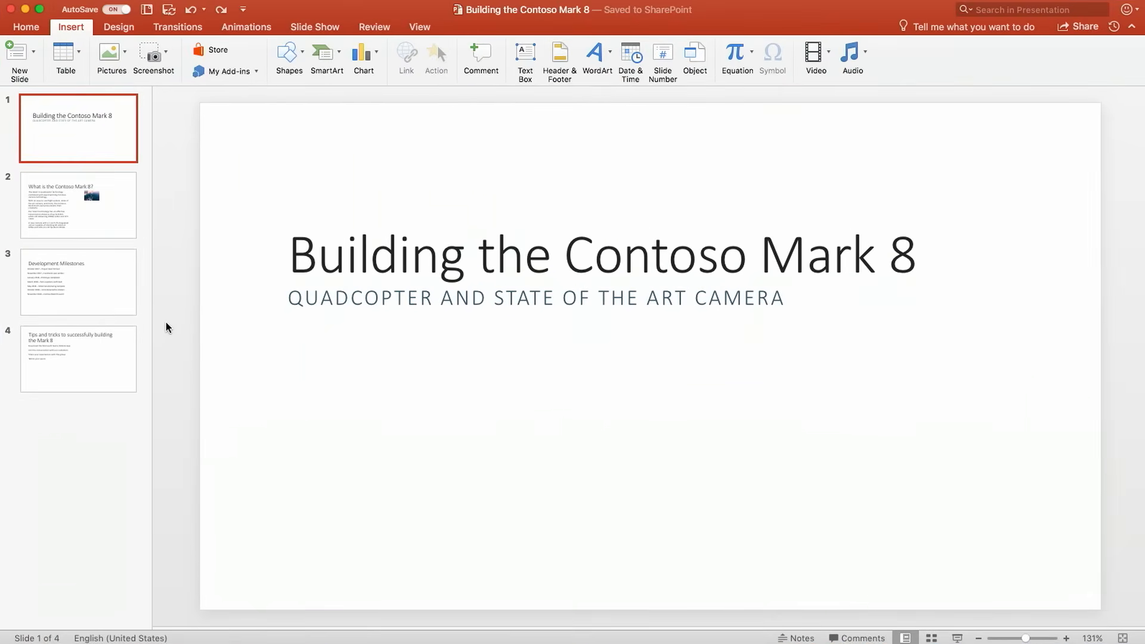
{"action": "mouse_move", "coordinate": [153, 58]}
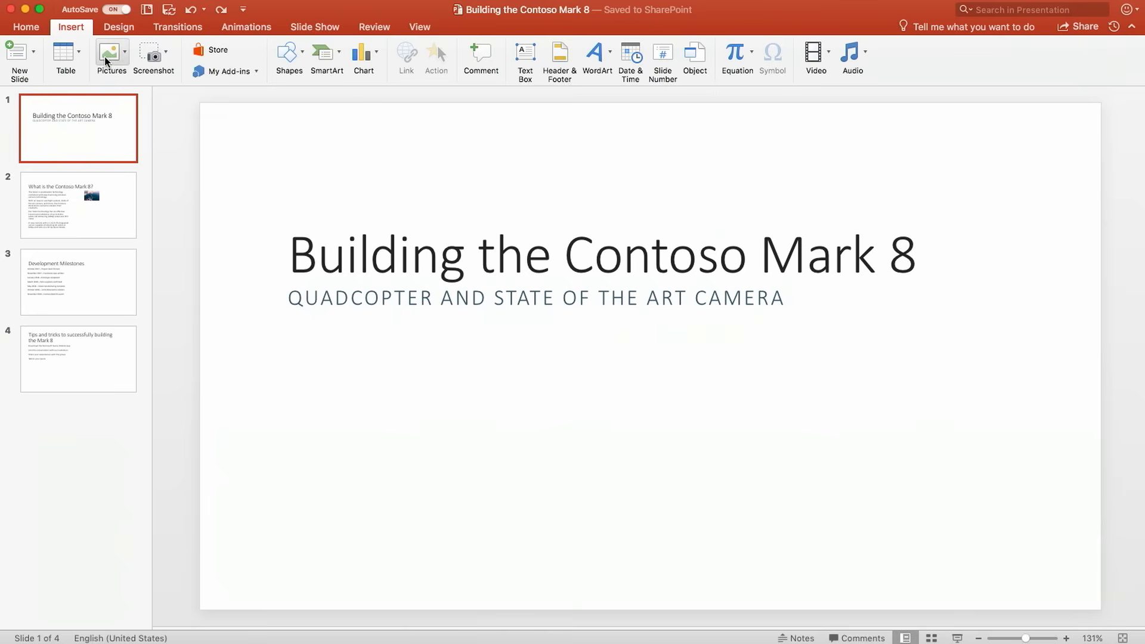
- Insert the drone photos from file onto the title slide
{"action": "left_click", "coordinate": [111, 58]}
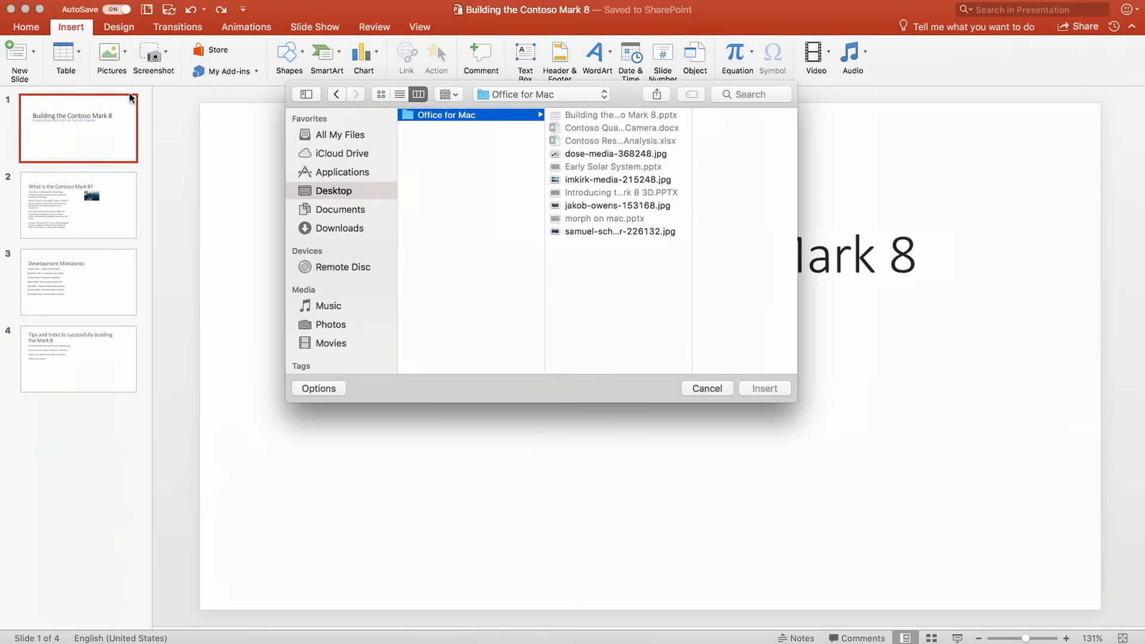
{"action": "left_click", "coordinate": [587, 232]}
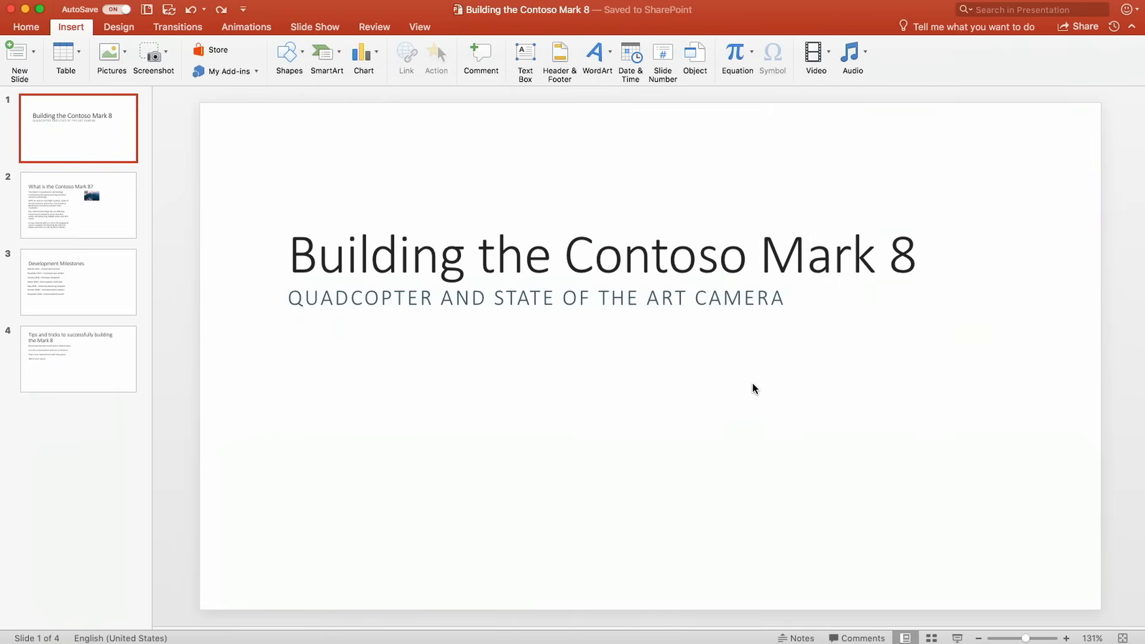
{"action": "left_click", "coordinate": [111, 59]}
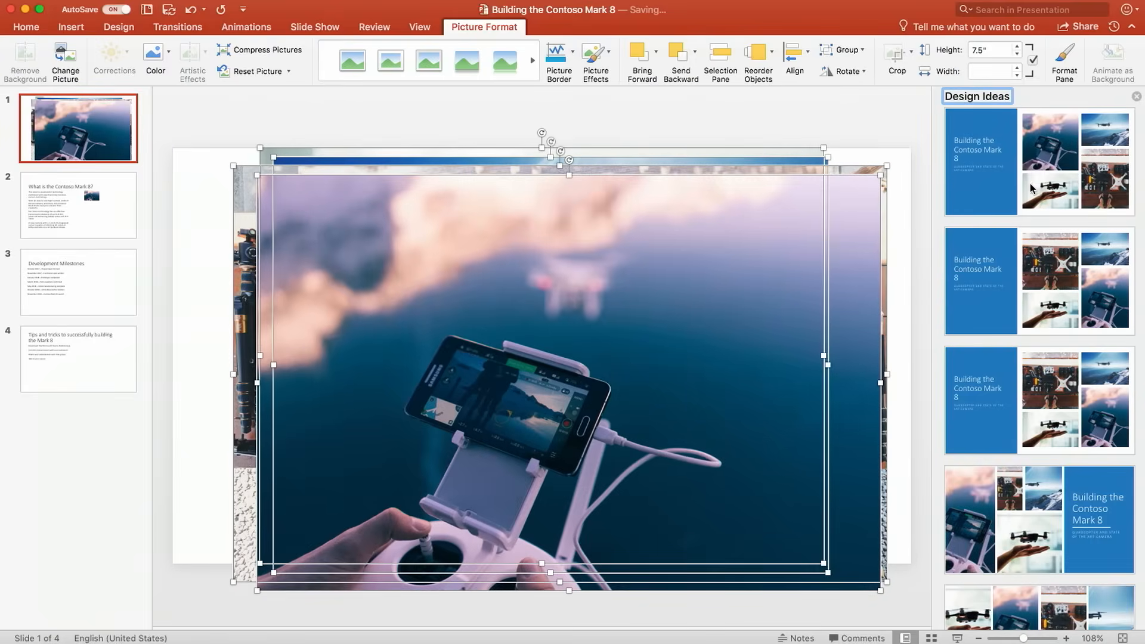
{"action": "scroll", "scroll_direction": "down", "scroll_amount": 3}
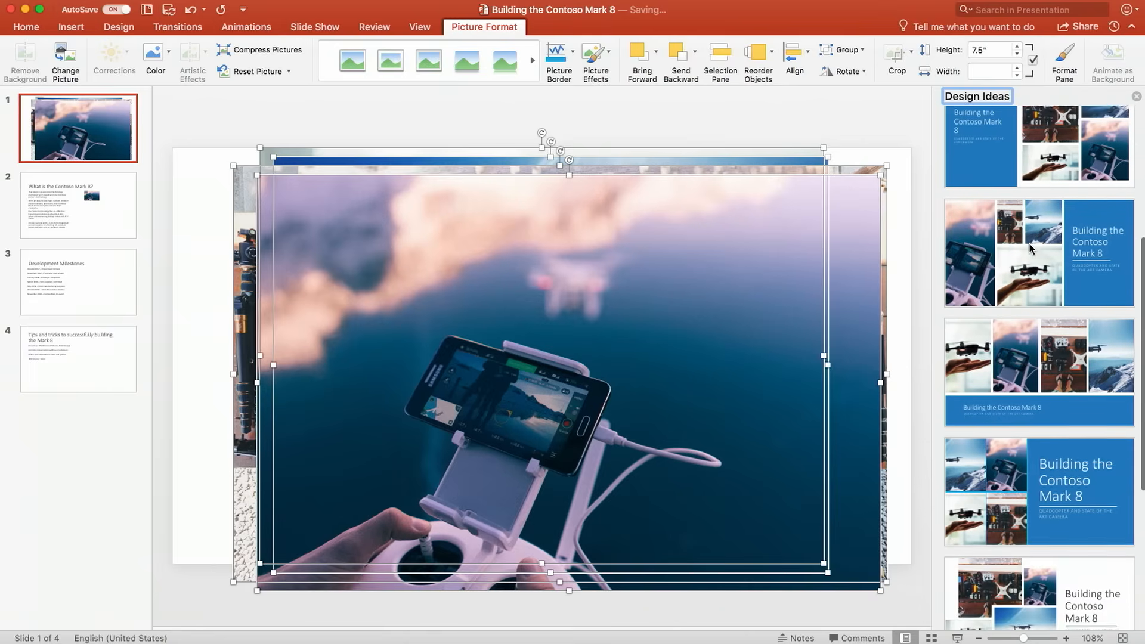
- Apply the four-photo collage Design Idea with the title on a blue panel
{"action": "left_click", "coordinate": [1037, 489]}
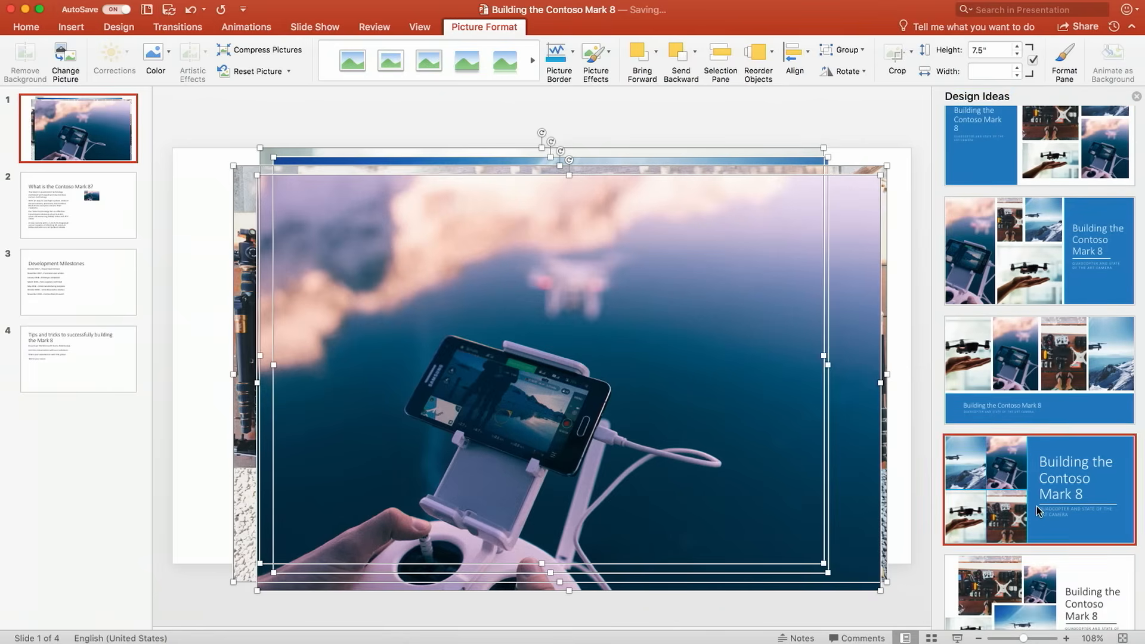
{"action": "left_click", "coordinate": [1037, 489]}
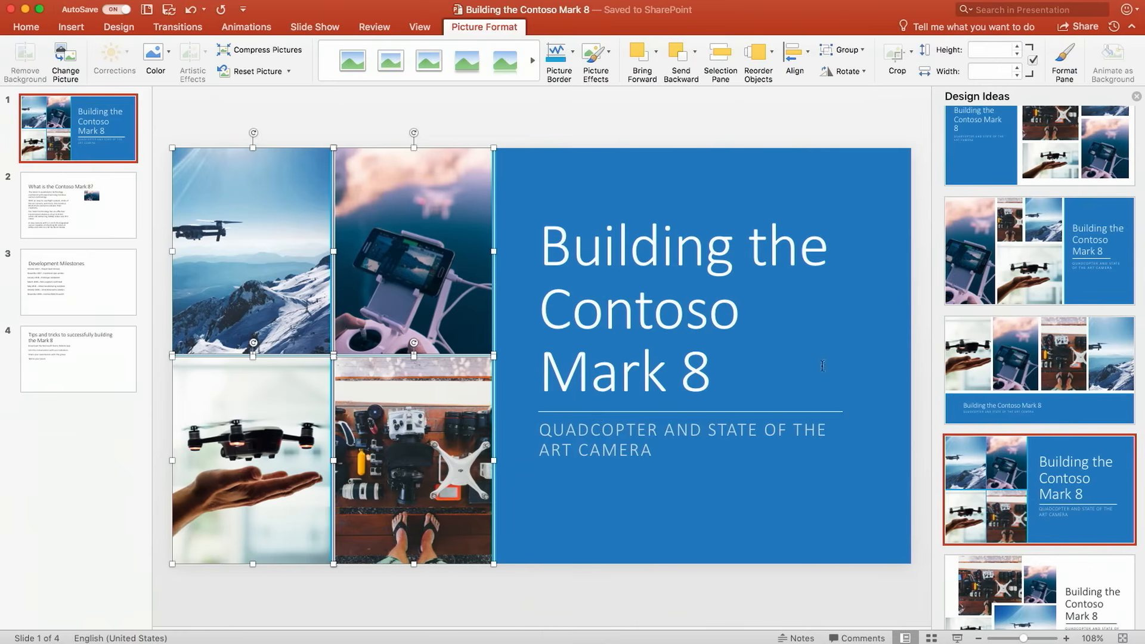
{"action": "left_click", "coordinate": [78, 204]}
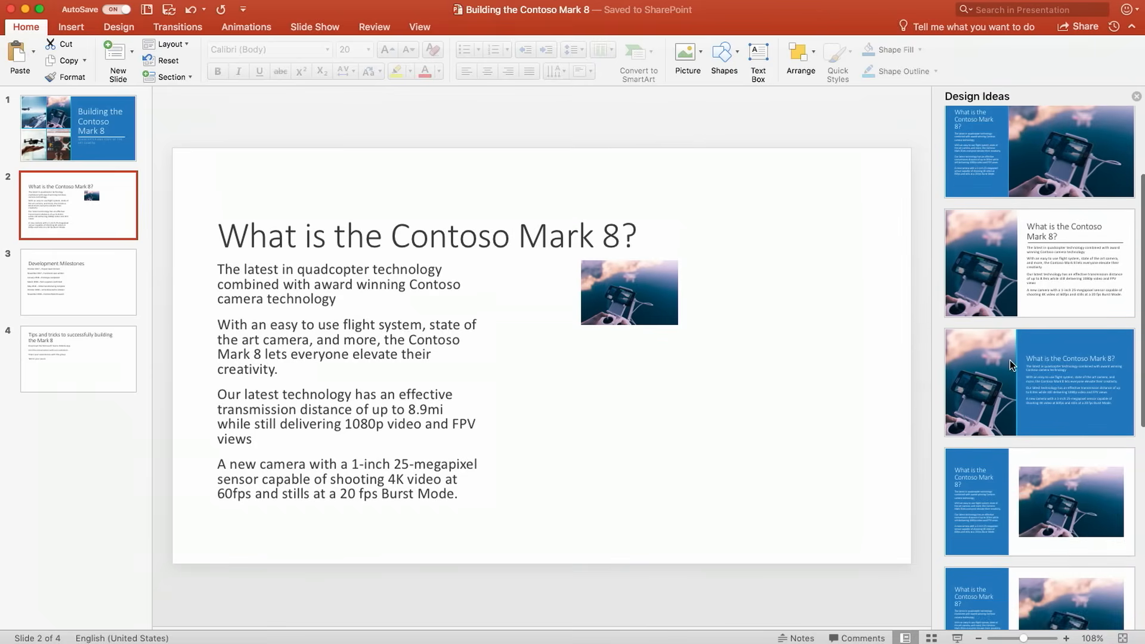
- Give slide 2 the photo-beside-blue-panel design and move to Development Milestones
{"action": "left_click", "coordinate": [1036, 382]}
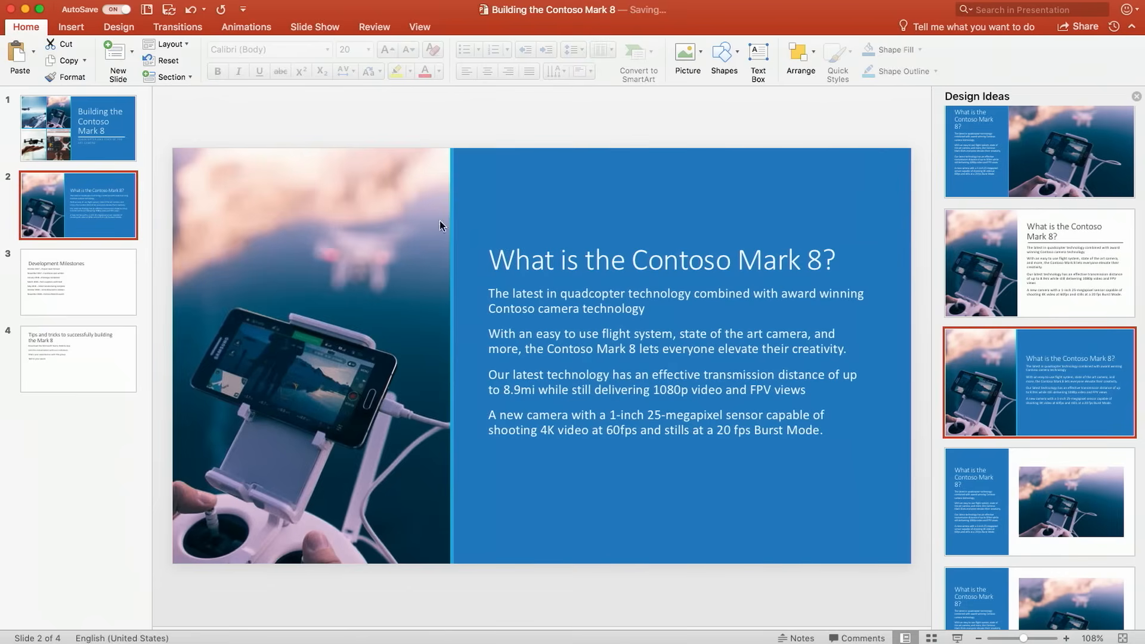
{"action": "left_click", "coordinate": [78, 283]}
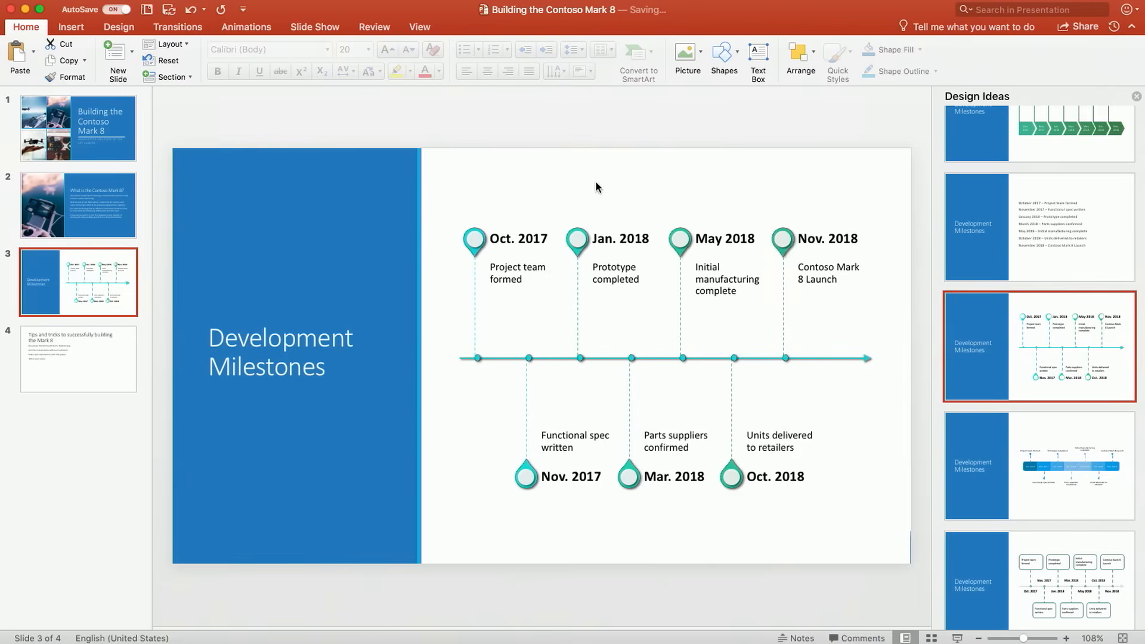
{"action": "mouse_move", "coordinate": [128, 372]}
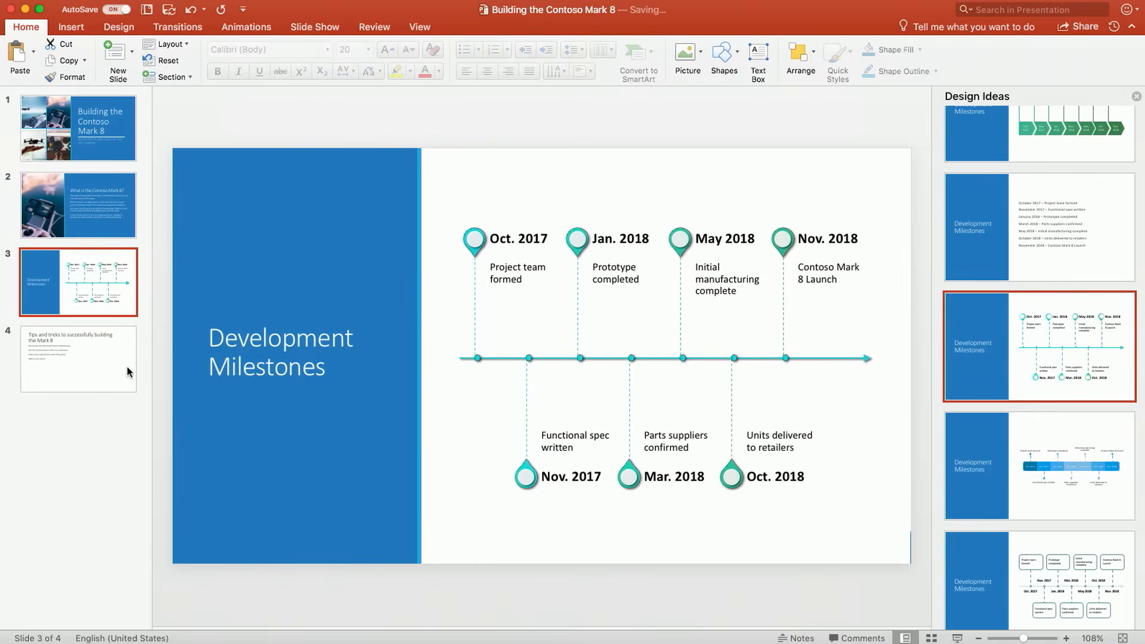
{"action": "left_click", "coordinate": [79, 359]}
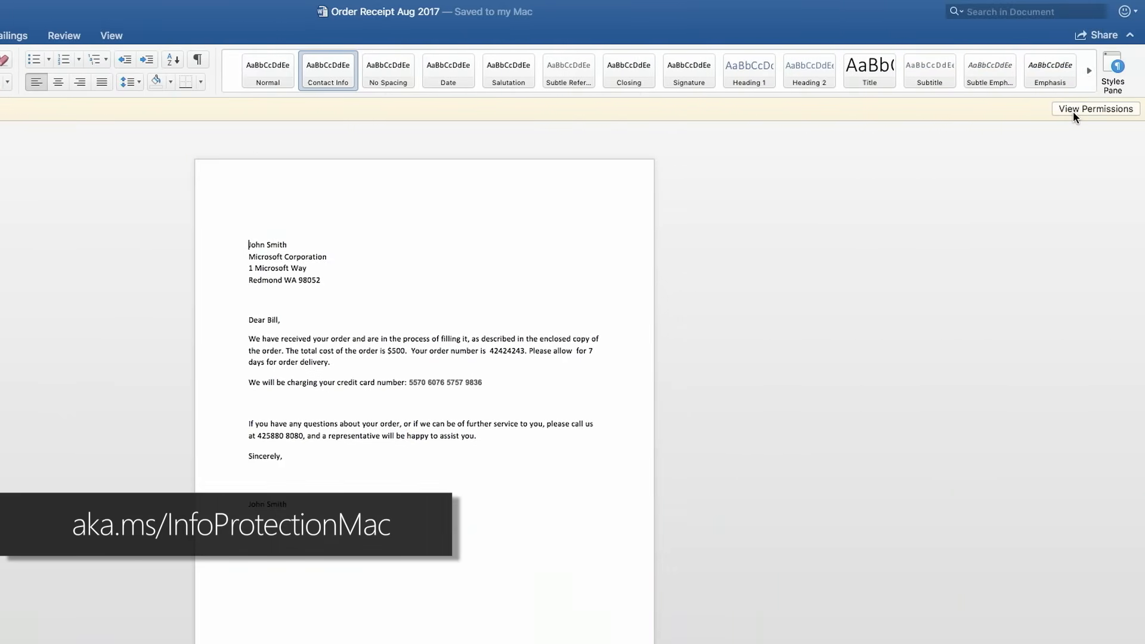
- View the Confidential - Credit card data permissions on Order Receipt Aug 2017
{"action": "left_click", "coordinate": [1095, 108]}
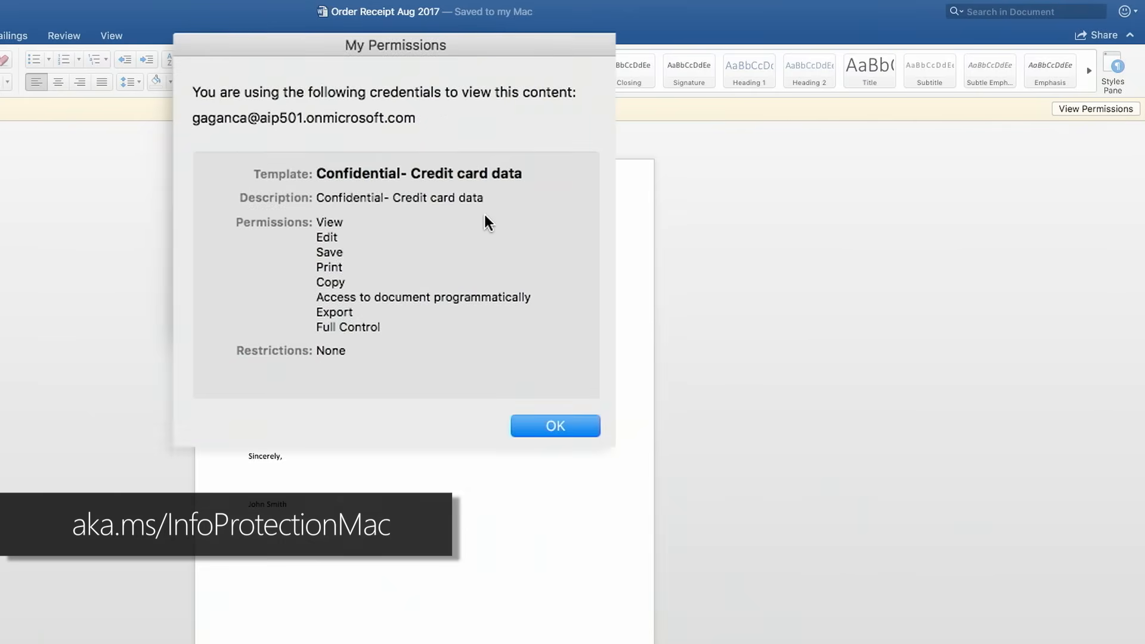